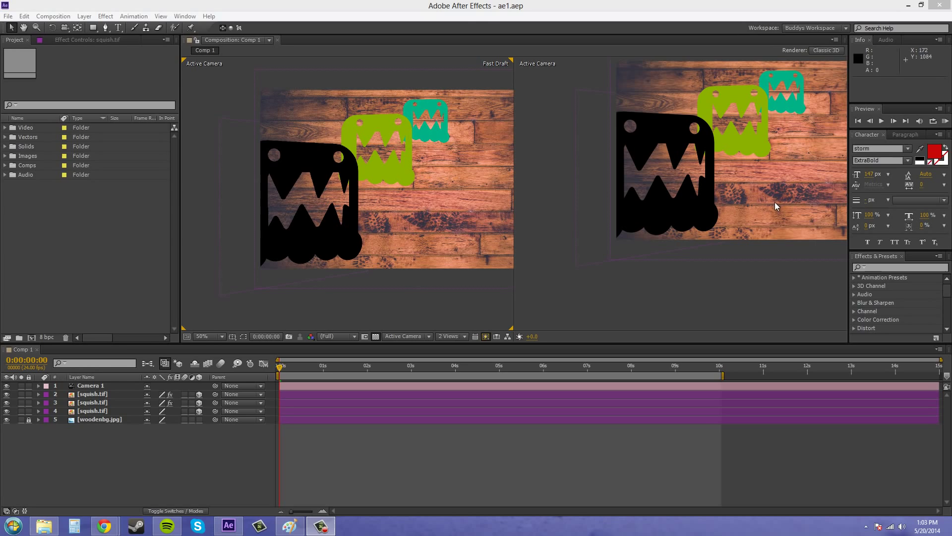
{"action": "mouse_move", "coordinate": [426, 210]}
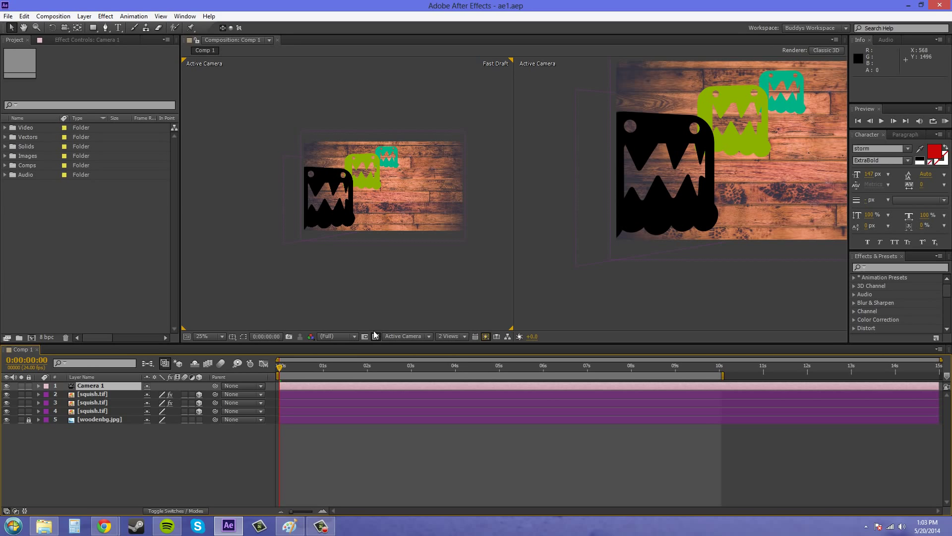
Switch the left viewer to Top view and zoom in on the camera's curved motion path
{"action": "left_click", "coordinate": [406, 336]}
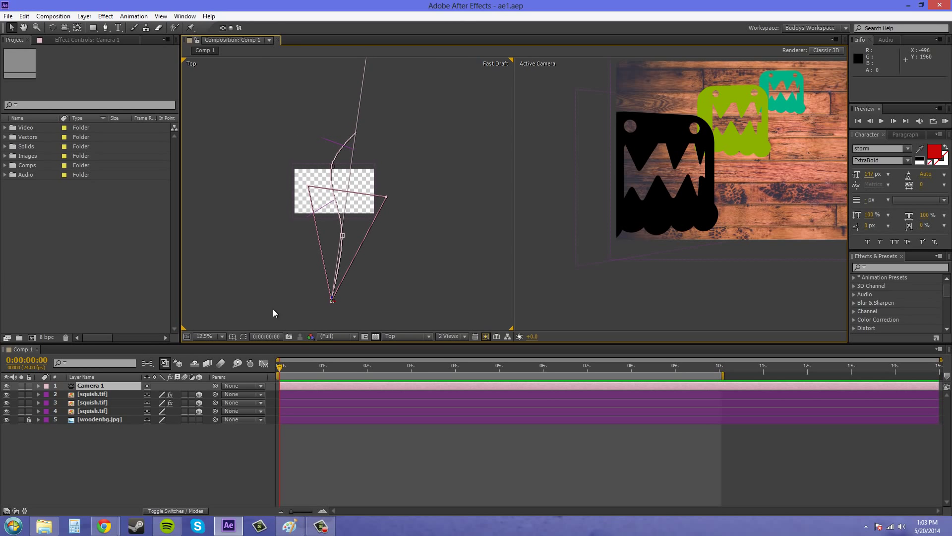
{"action": "left_click", "coordinate": [336, 366]}
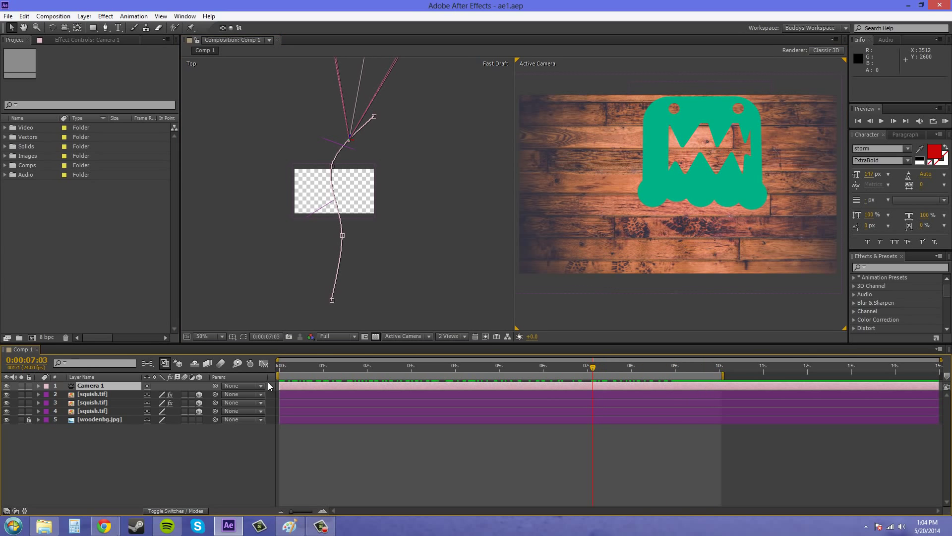
{"action": "left_click", "coordinate": [38, 386]}
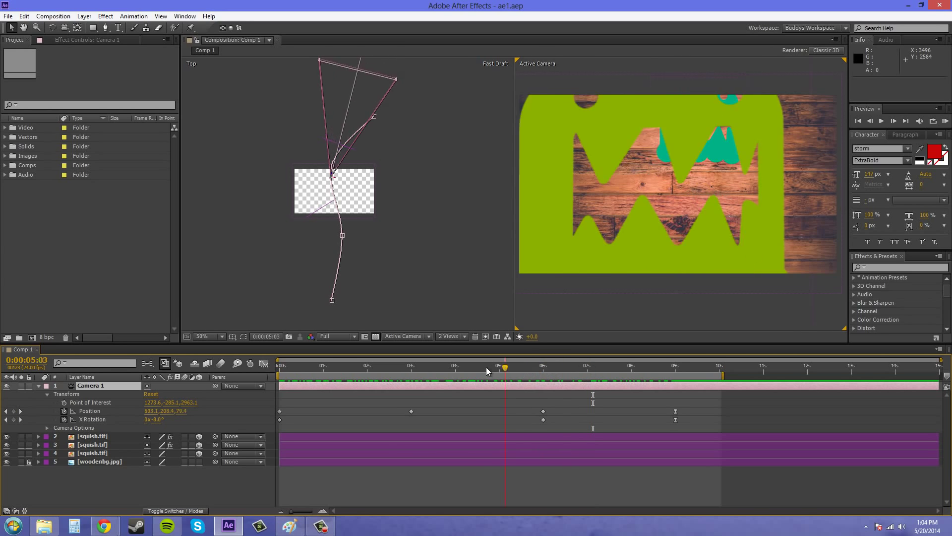
{"action": "left_click", "coordinate": [278, 364]}
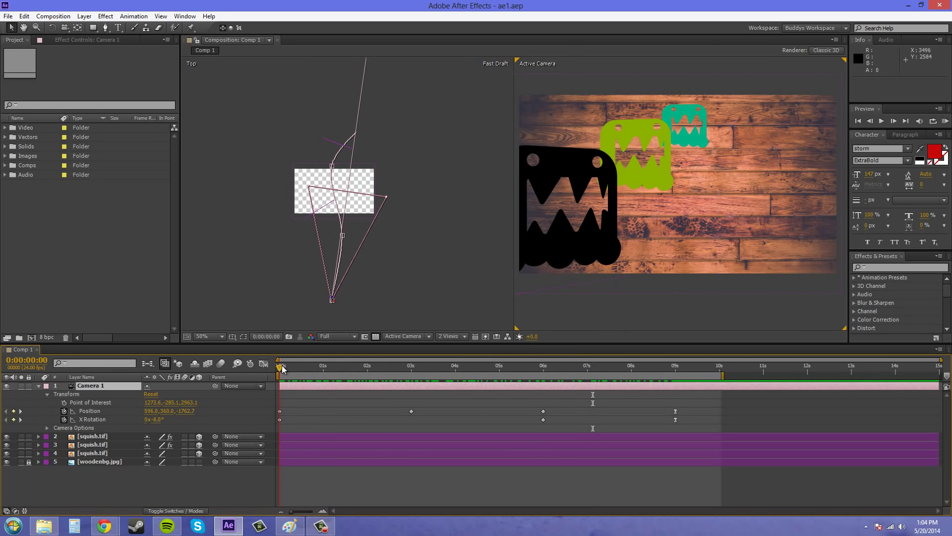
{"action": "left_click", "coordinate": [460, 364]}
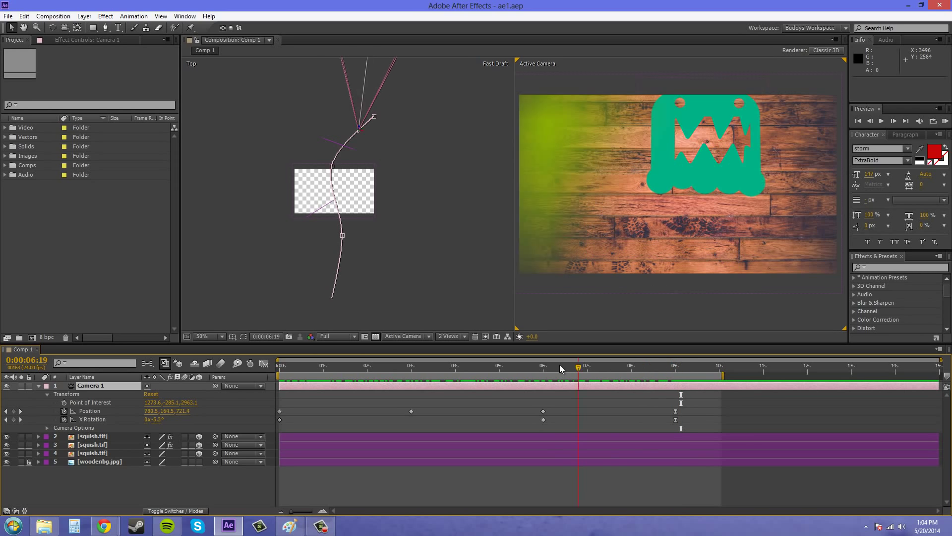
{"action": "left_click", "coordinate": [434, 365]}
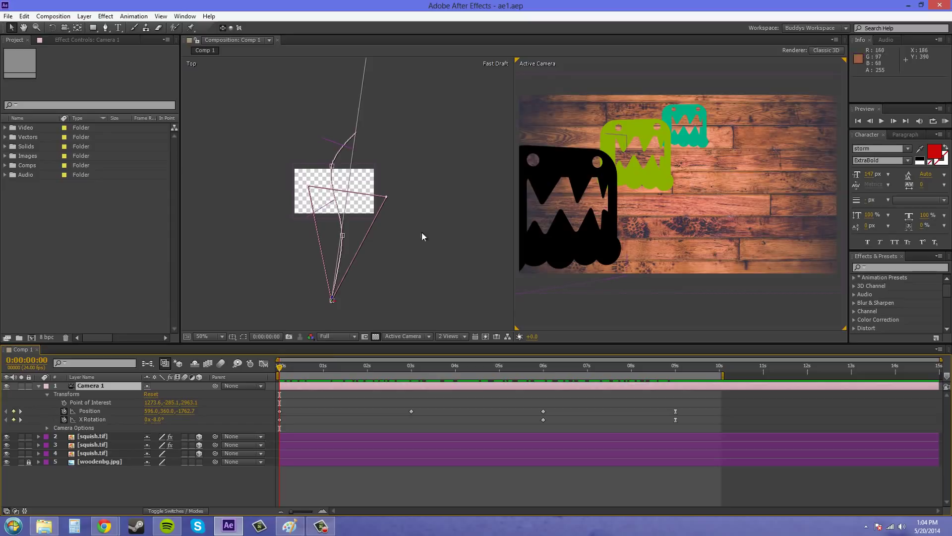
{"action": "left_click", "coordinate": [38, 386]}
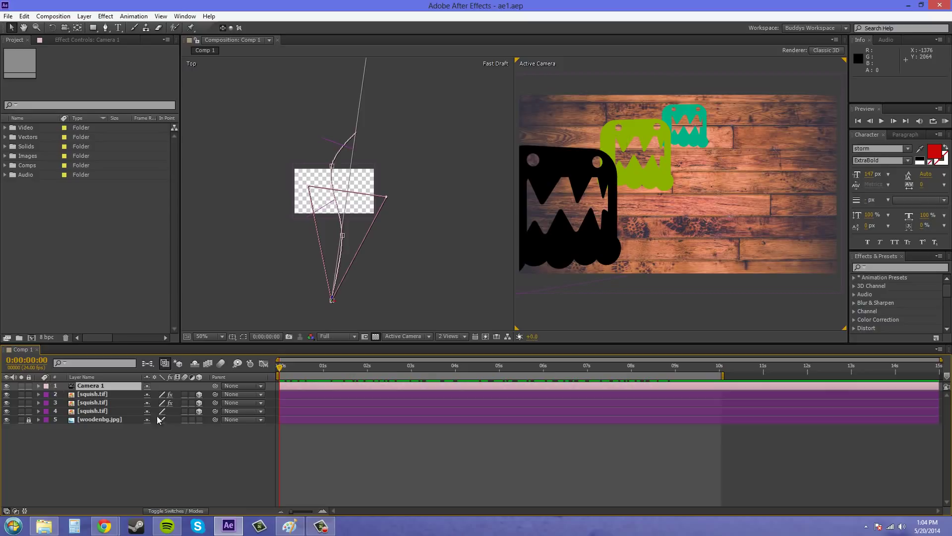
Set the three squish.tif layers' Auto-Orient to Orient Towards Camera
{"action": "left_click", "coordinate": [92, 411]}
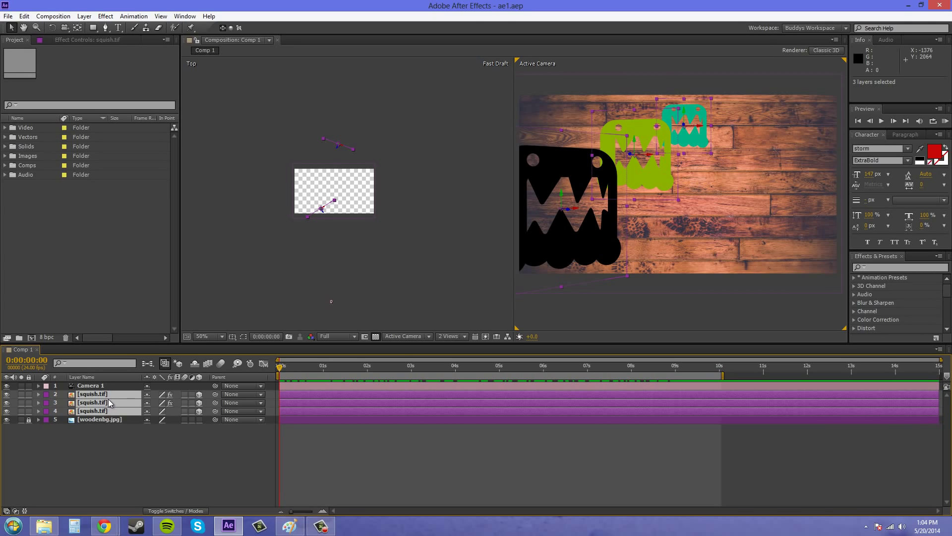
{"action": "mouse_move", "coordinate": [112, 405]}
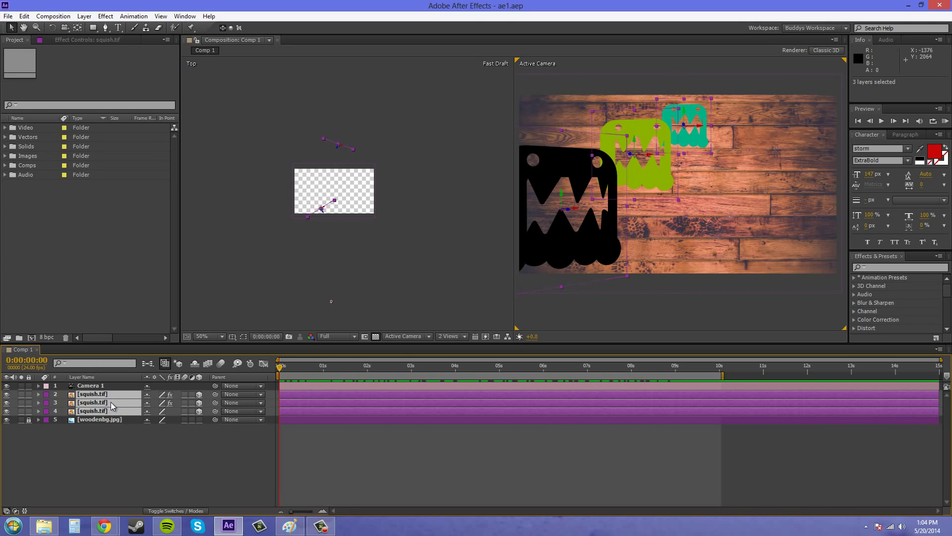
{"action": "right_click", "coordinate": [95, 402]}
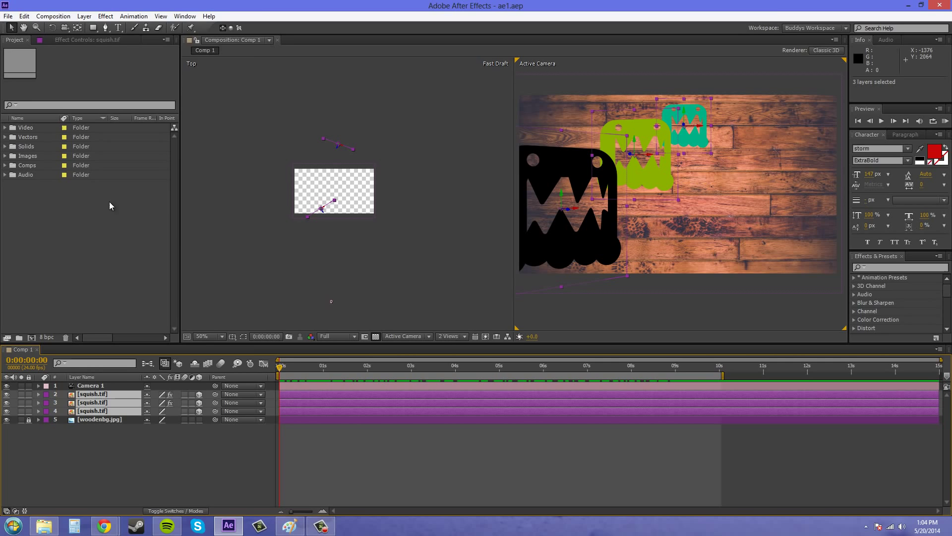
{"action": "left_click", "coordinate": [83, 16]}
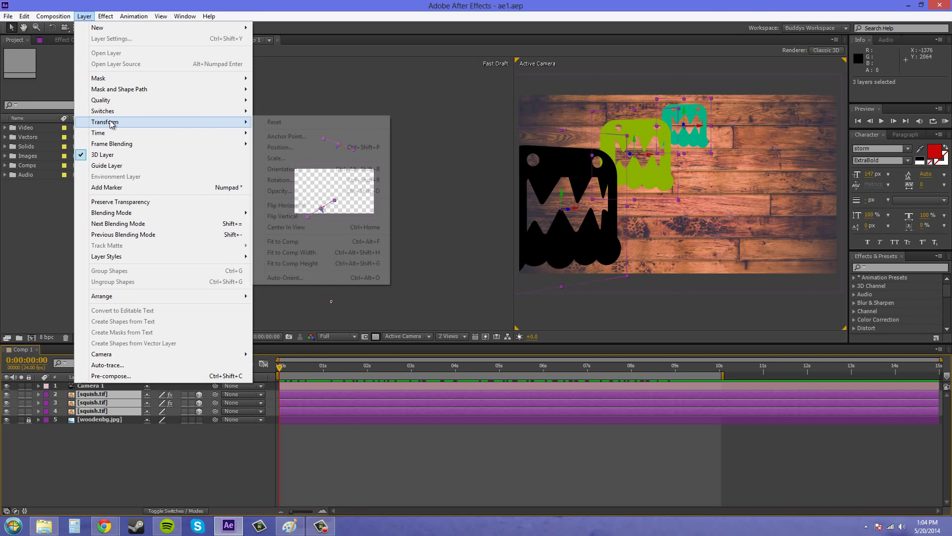
{"action": "left_click", "coordinate": [285, 278]}
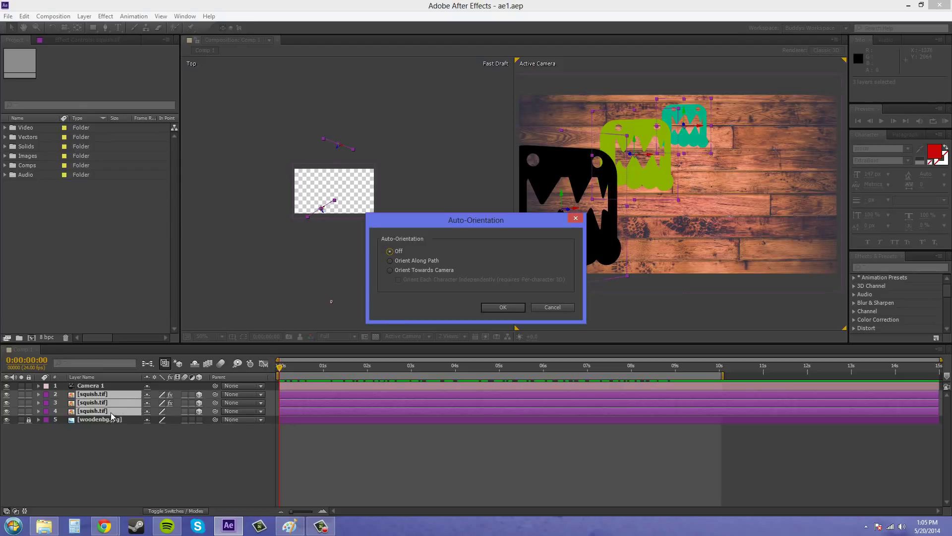
{"action": "left_click", "coordinate": [389, 270]}
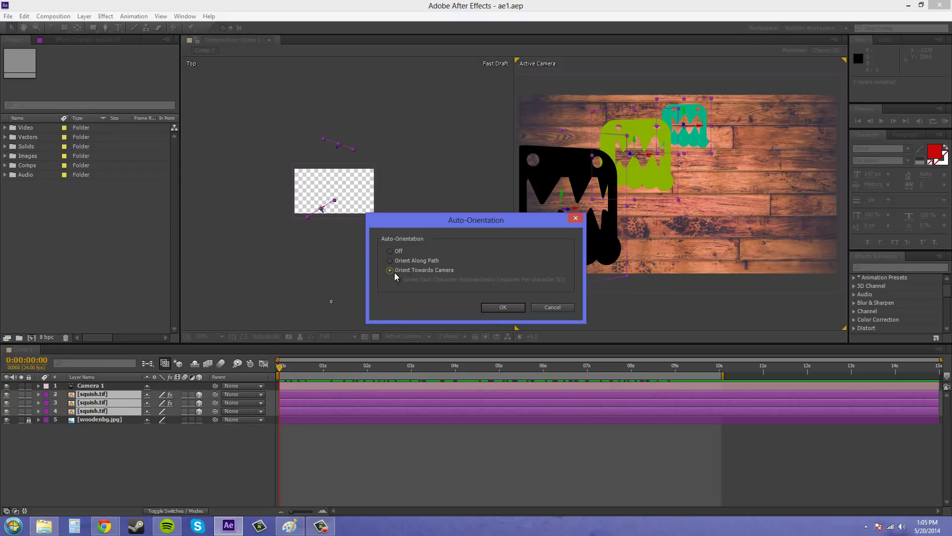
{"action": "left_click", "coordinate": [502, 307]}
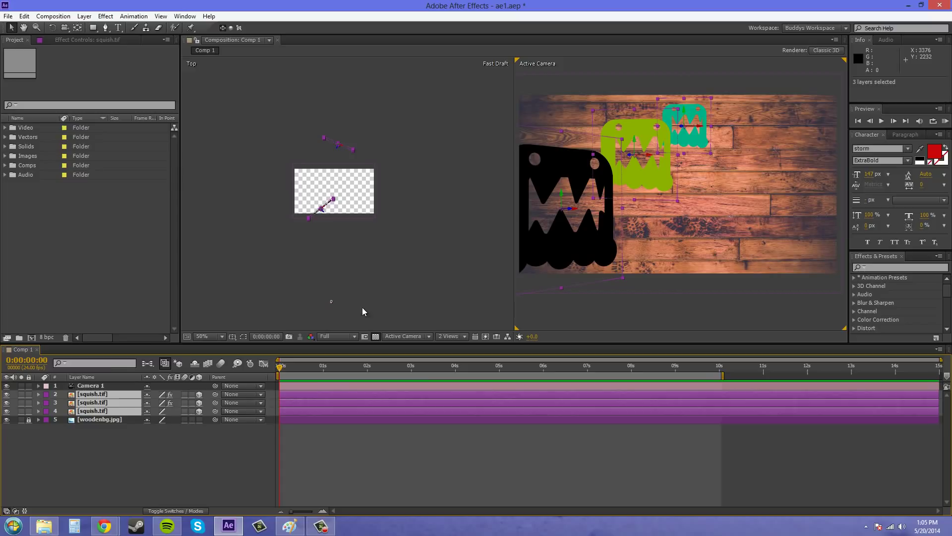
{"action": "mouse_move", "coordinate": [146, 458]}
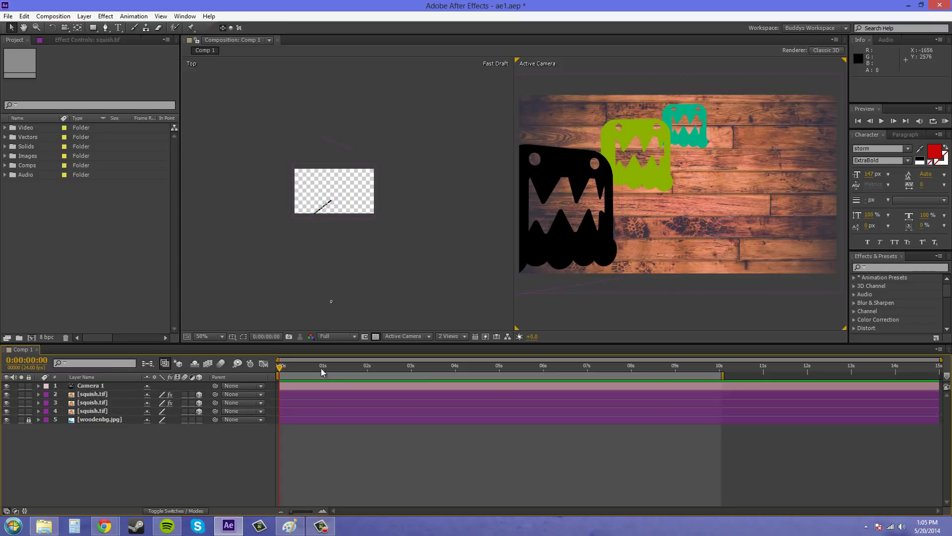
{"action": "mouse_move", "coordinate": [329, 220]}
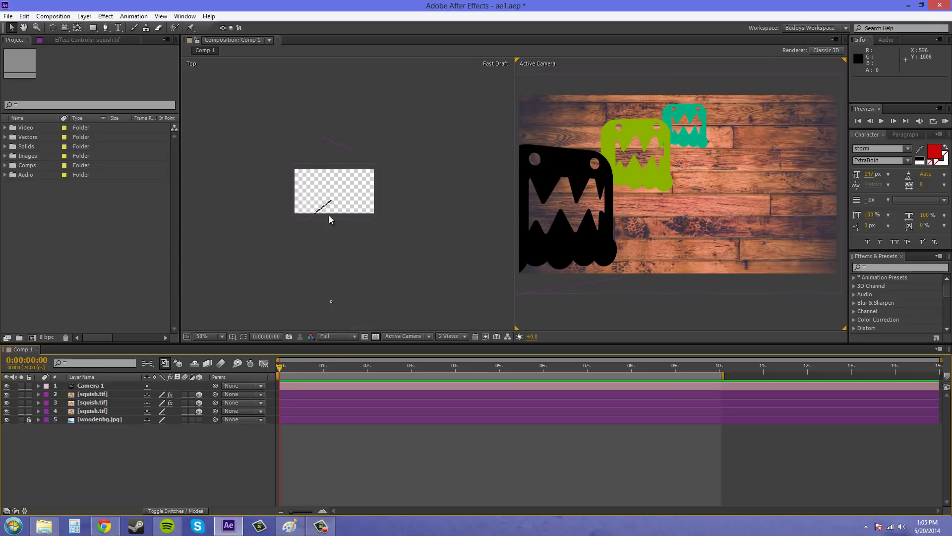
Select Camera 1 and pan the Top view to frame its whole flight path
{"action": "left_click", "coordinate": [90, 385]}
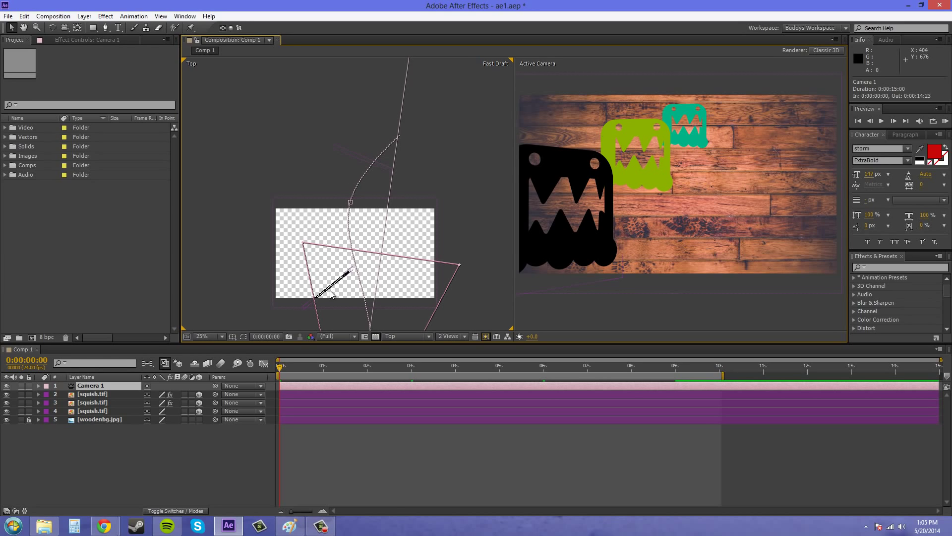
{"action": "mouse_move", "coordinate": [344, 189]}
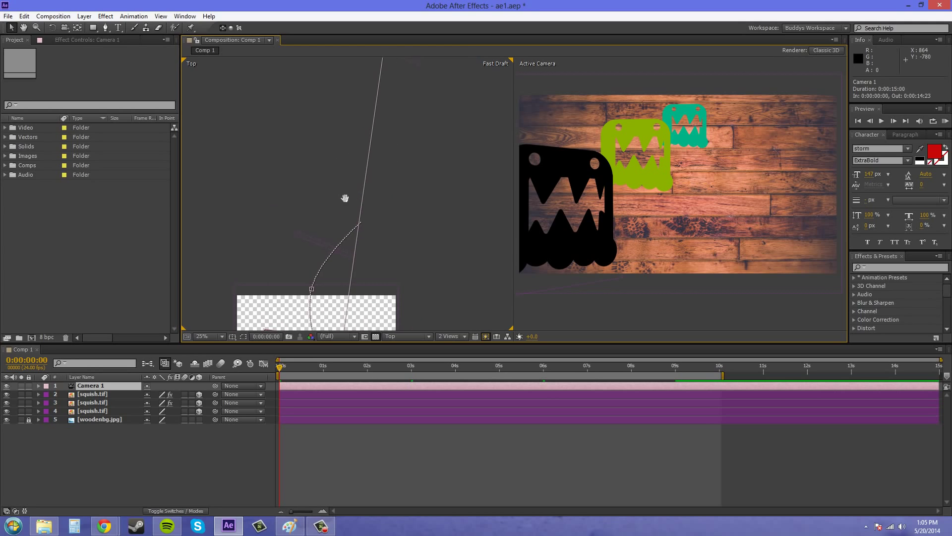
{"action": "left_click_drag", "start_coordinate": [344, 199], "coordinate": [369, 96]}
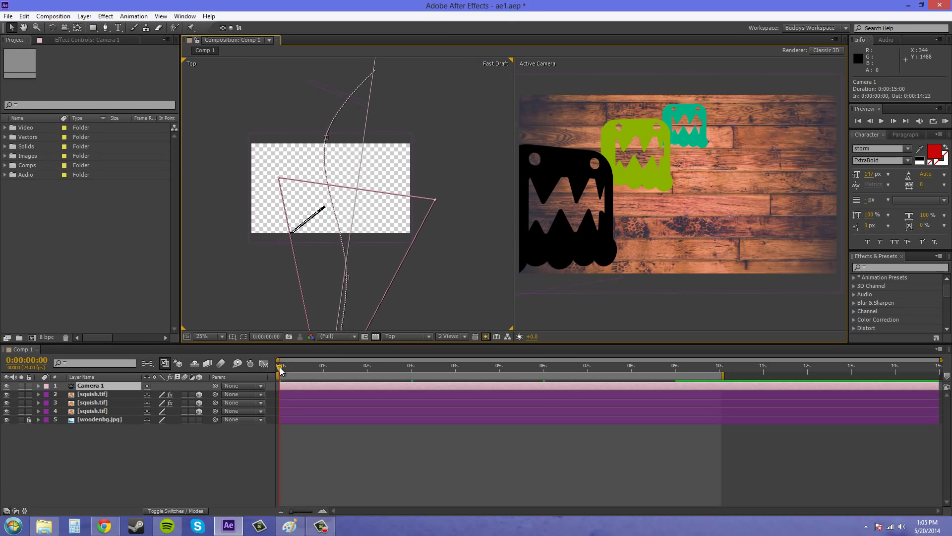
{"action": "left_click", "coordinate": [391, 365]}
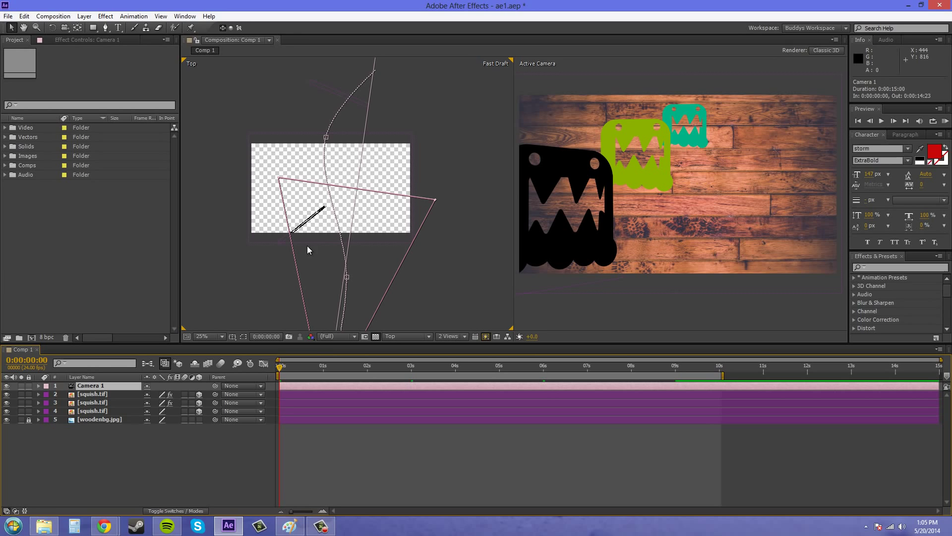
{"action": "left_click", "coordinate": [406, 337]}
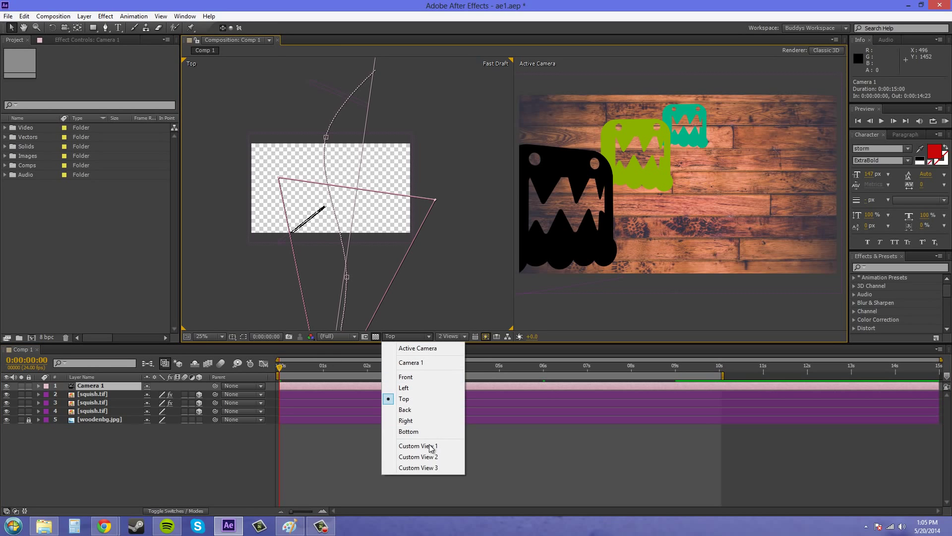
{"action": "left_click", "coordinate": [417, 446]}
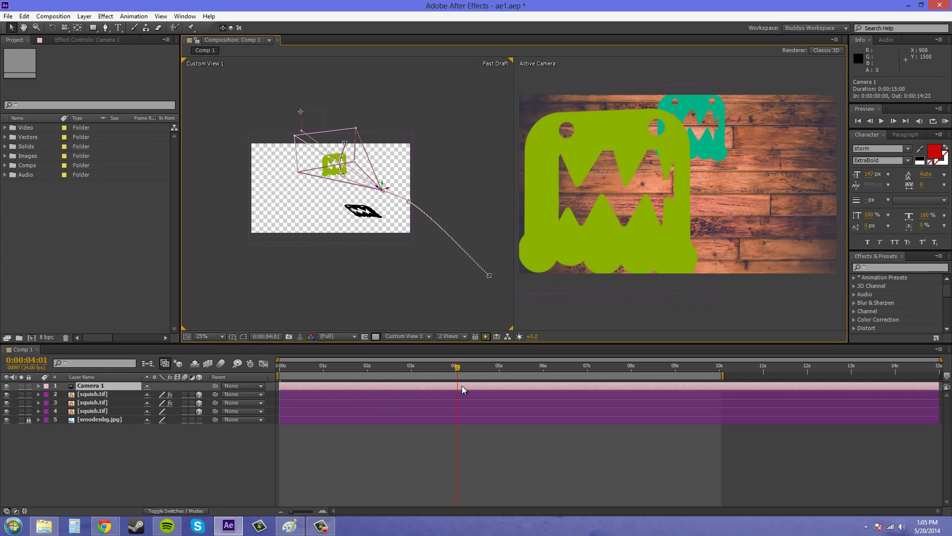
{"action": "left_click", "coordinate": [600, 365]}
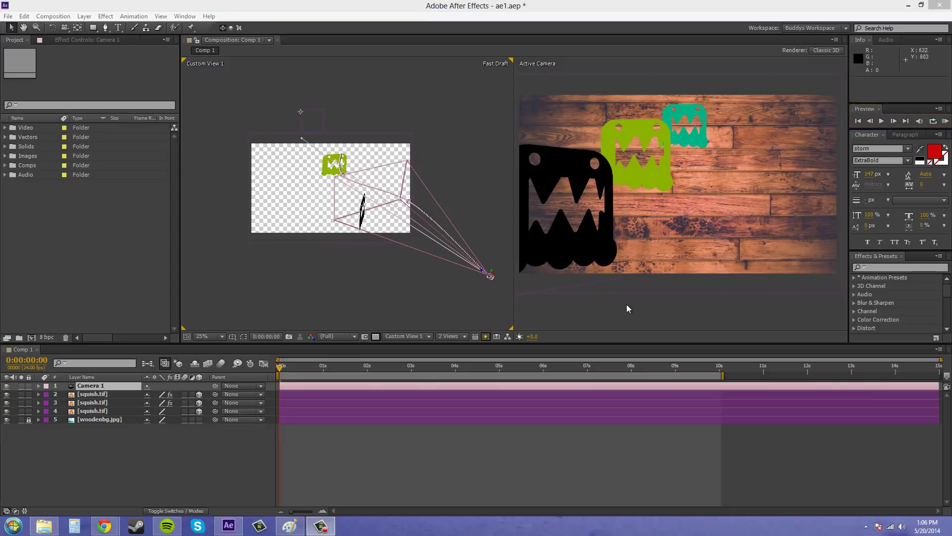
{"action": "mouse_move", "coordinate": [518, 269]}
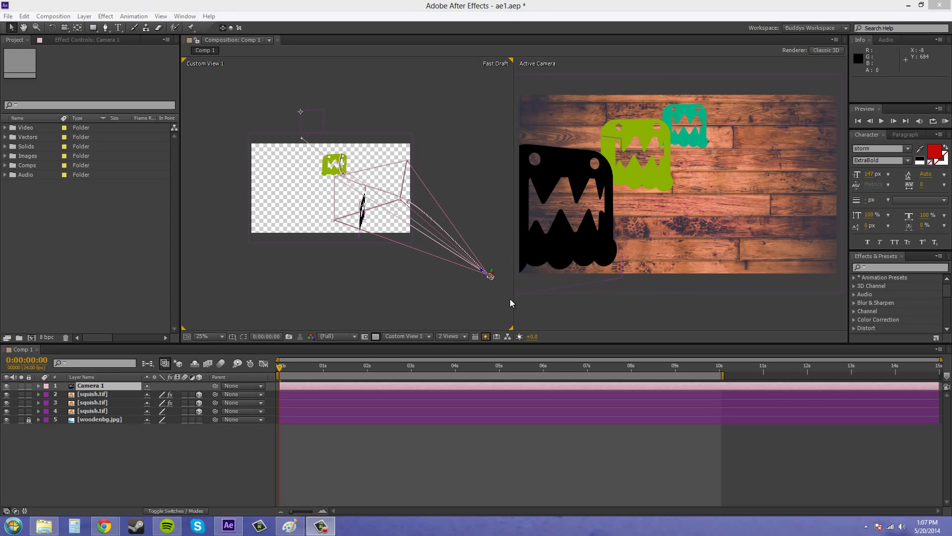
Reconfirm the squish layers' Auto-Orient as Orient Towards Camera
{"action": "left_click", "coordinate": [93, 394]}
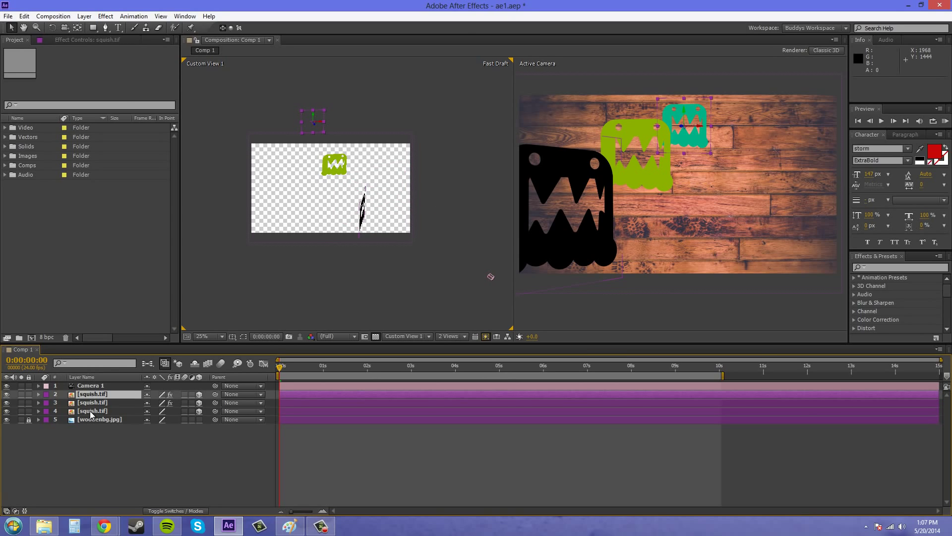
{"action": "right_click", "coordinate": [91, 411]}
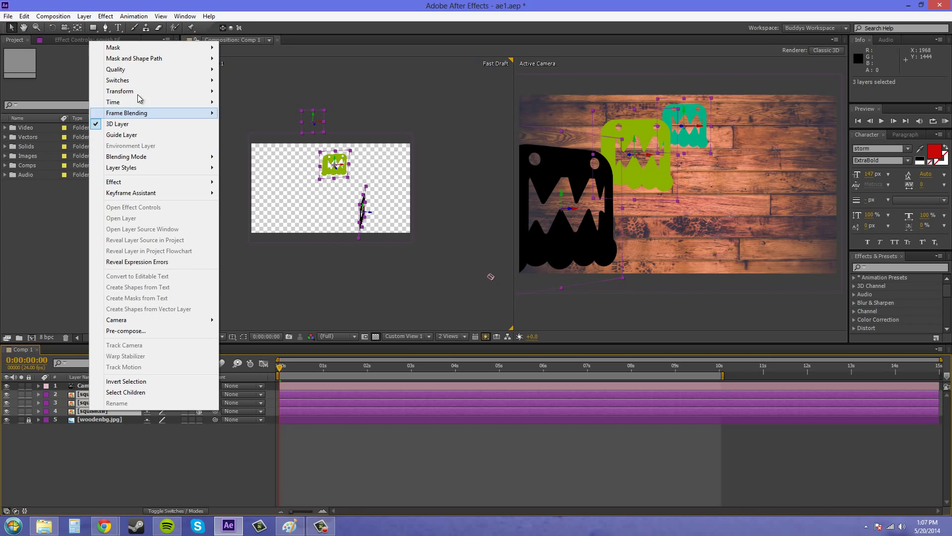
{"action": "mouse_move", "coordinate": [152, 92]}
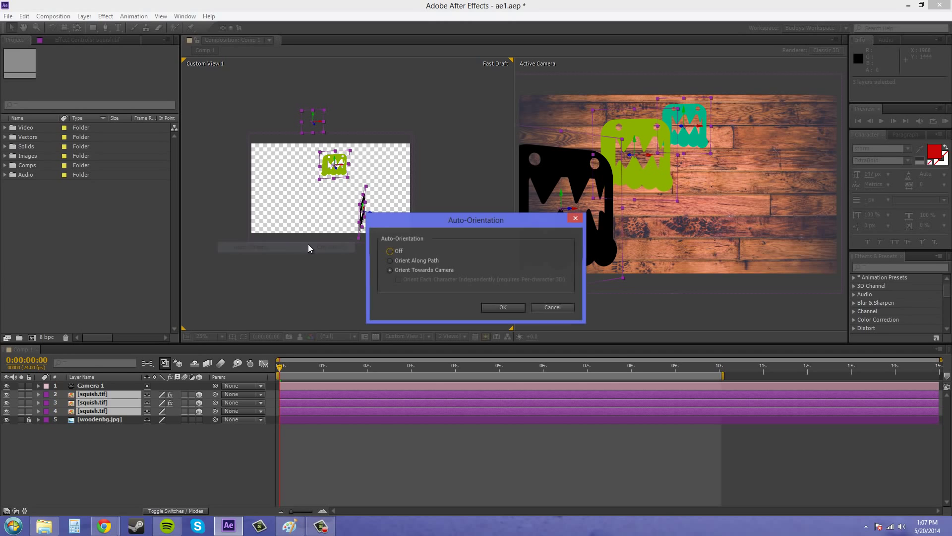
{"action": "left_click", "coordinate": [502, 307]}
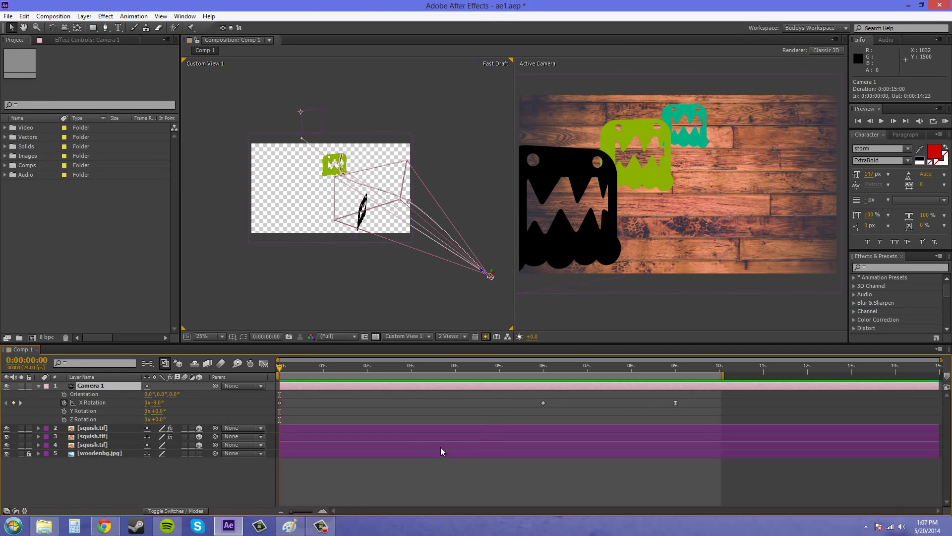
Review the camera's rotation keyframes and return to the first frame of the comp
{"action": "left_click", "coordinate": [92, 402]}
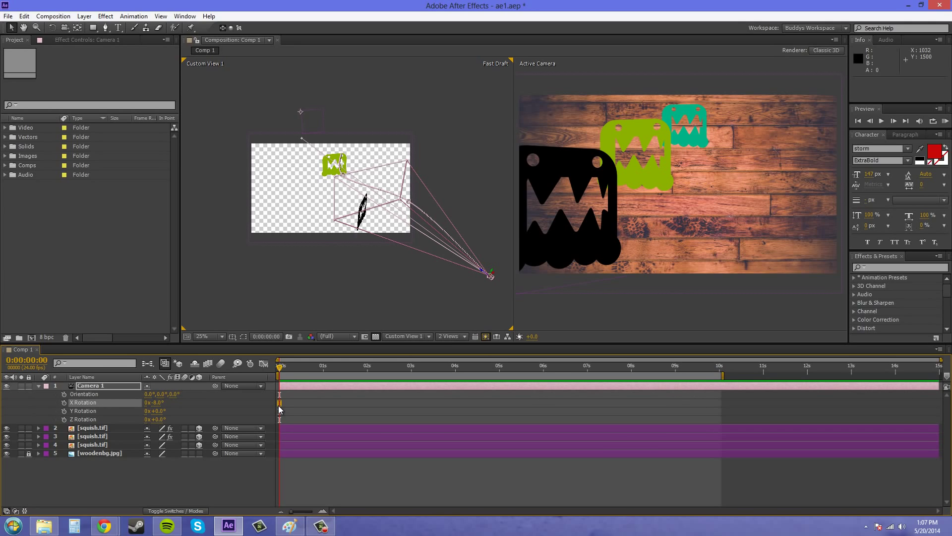
{"action": "left_click", "coordinate": [37, 385]}
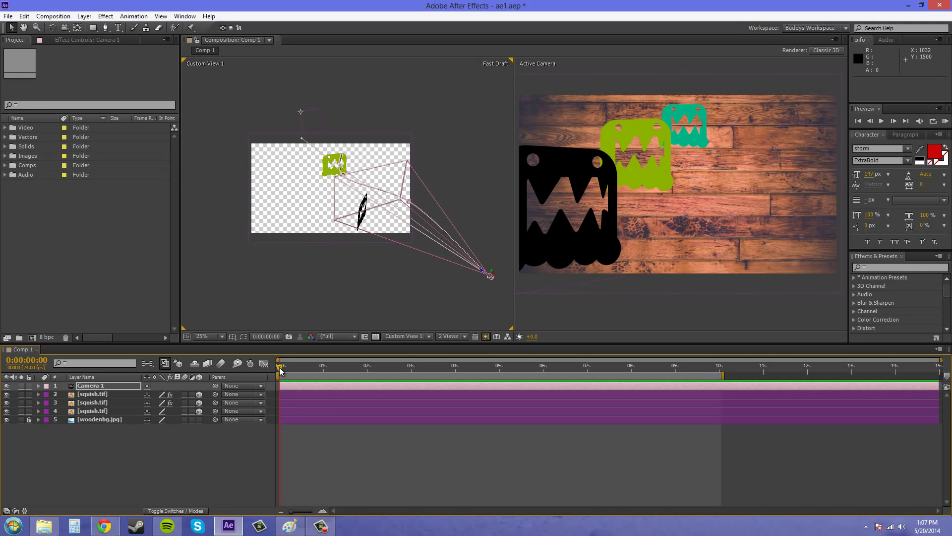
{"action": "left_click", "coordinate": [393, 365]}
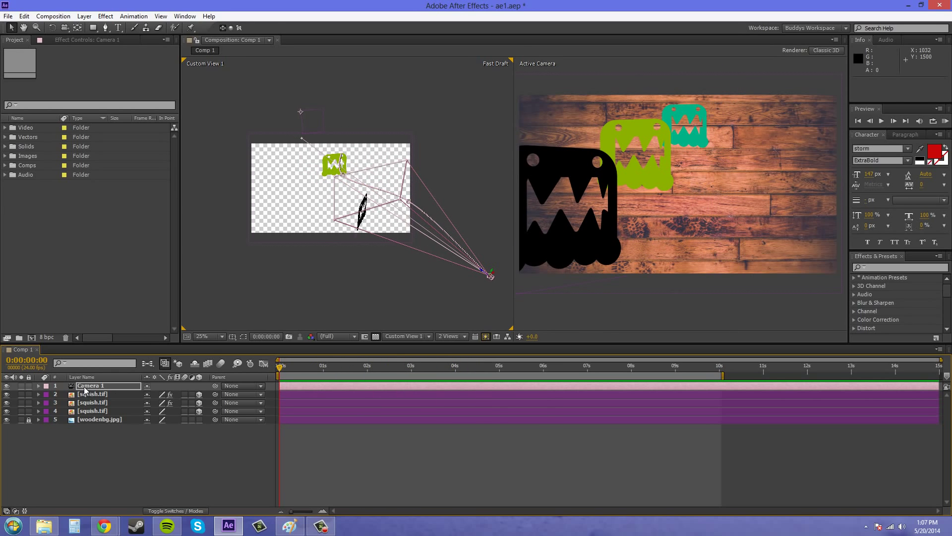
Select Orient Along Path in Camera 1's Auto-Orientation dialog, not yet confirmed
{"action": "left_click", "coordinate": [84, 16]}
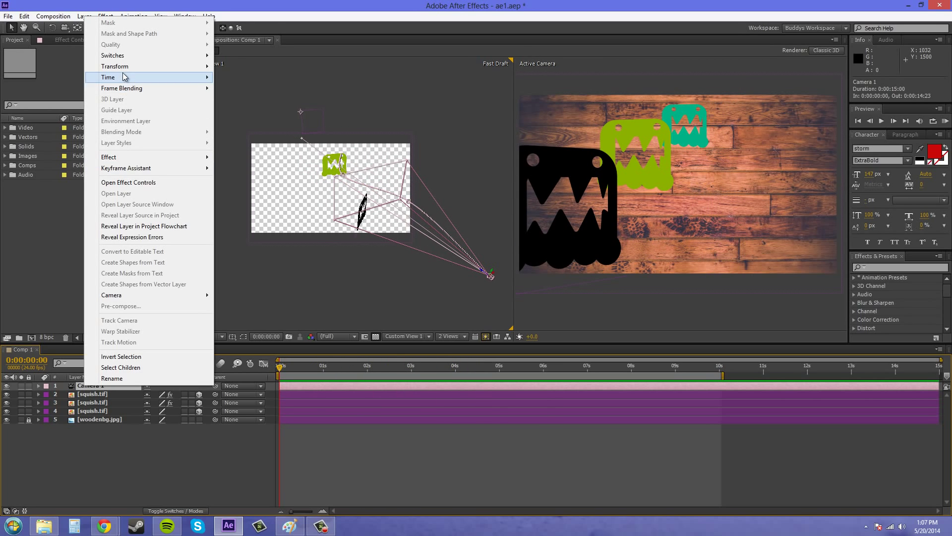
{"action": "left_click", "coordinate": [115, 67]}
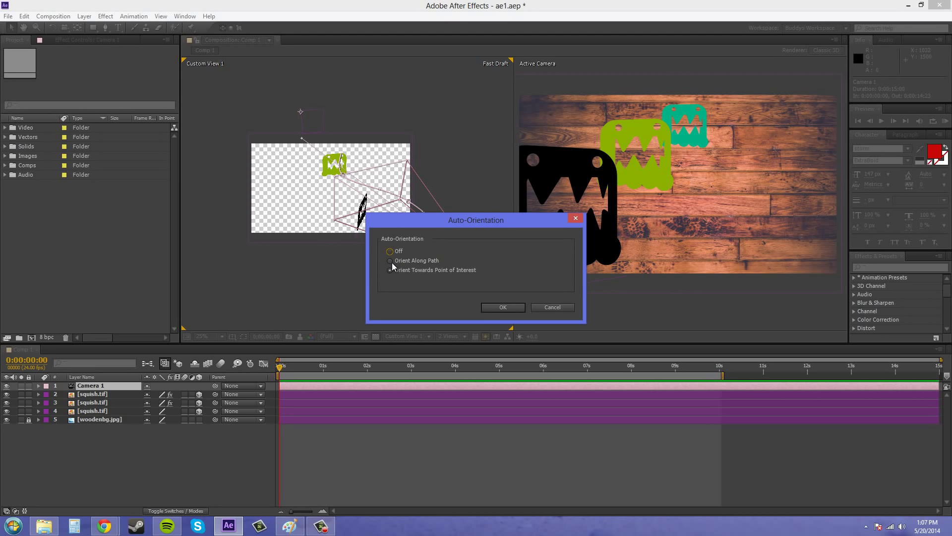
{"action": "left_click", "coordinate": [390, 259]}
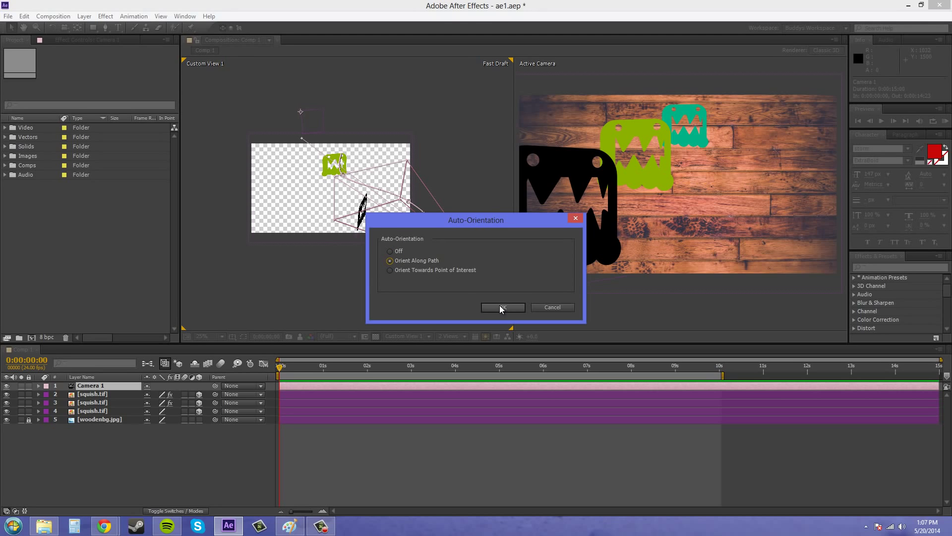
Confirm Orient Along Path and scrub between six and ten seconds to check the camera's view
{"action": "left_click", "coordinate": [501, 307]}
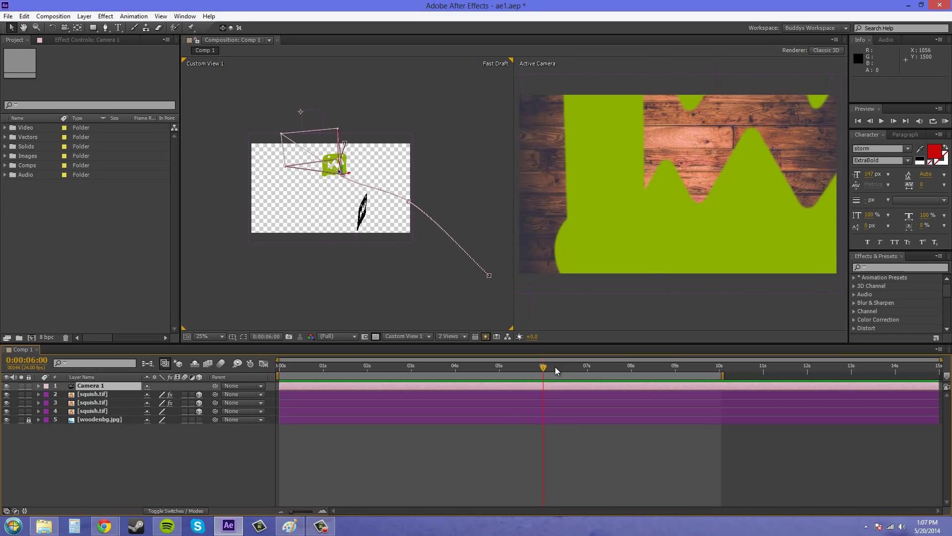
{"action": "left_click", "coordinate": [656, 366]}
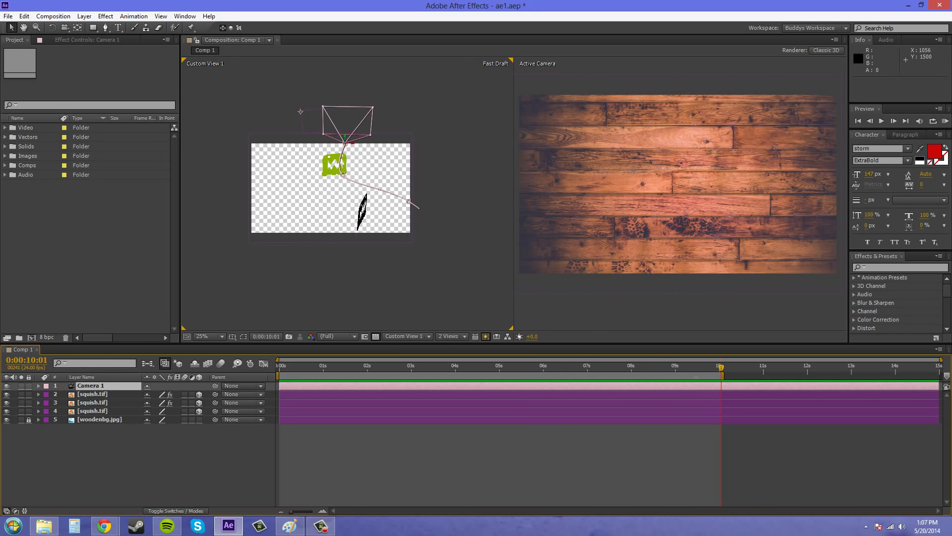
{"action": "left_click", "coordinate": [37, 386]}
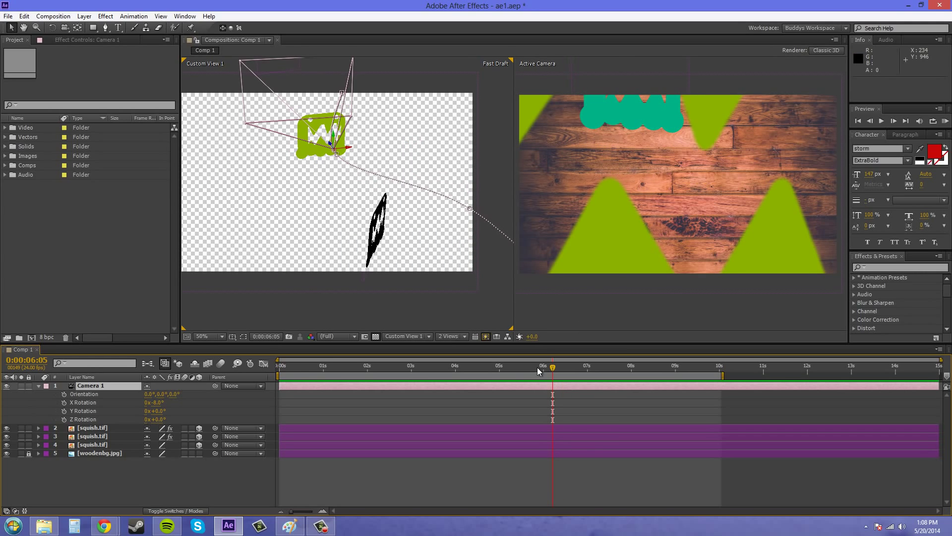
{"action": "mouse_move", "coordinate": [540, 371]}
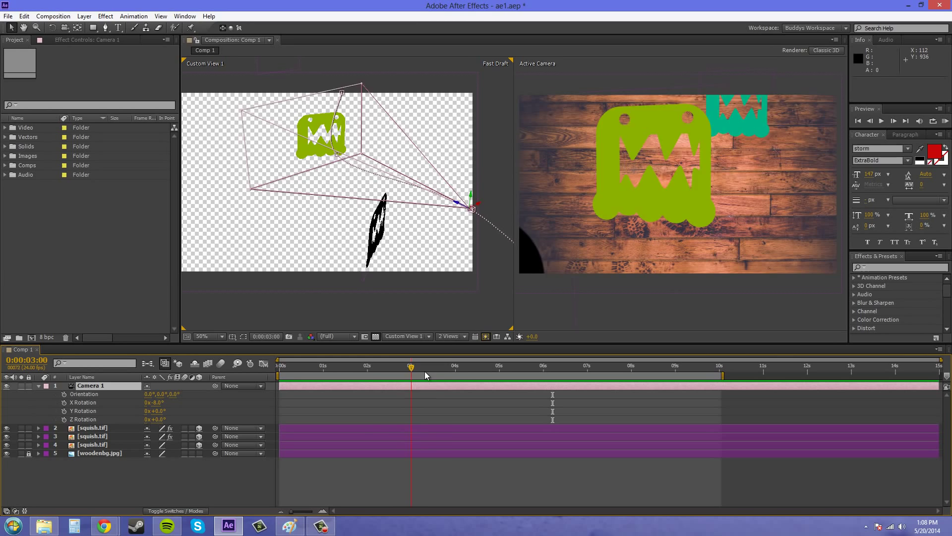
{"action": "left_click", "coordinate": [601, 365]}
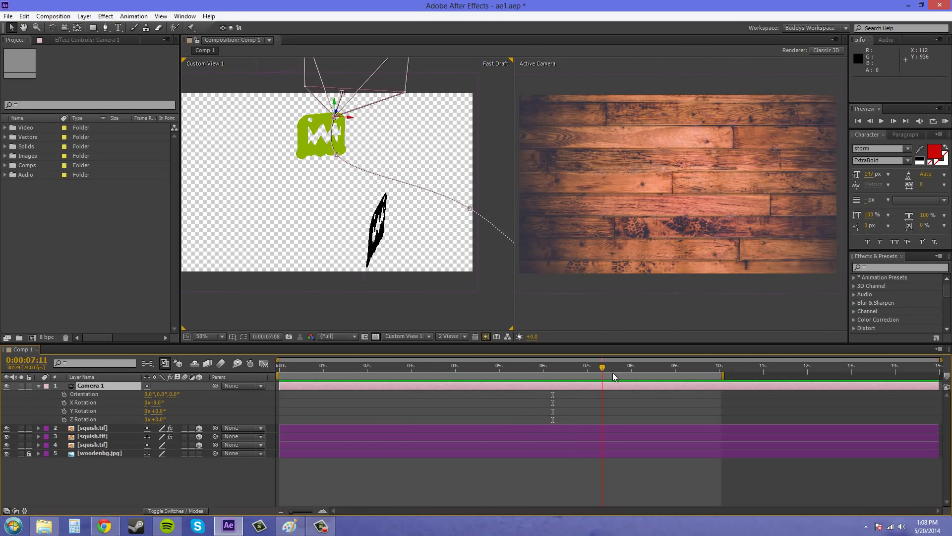
{"action": "left_click", "coordinate": [653, 366]}
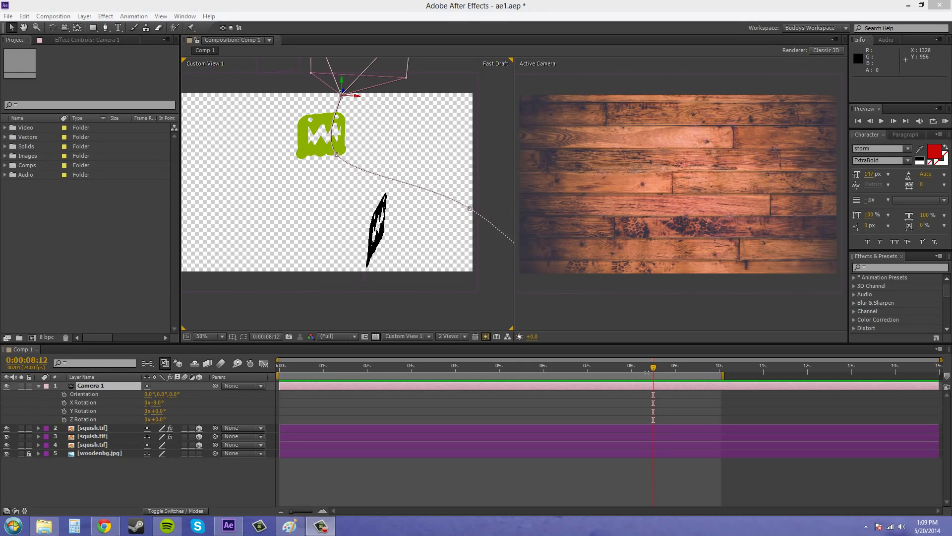
{"action": "left_click", "coordinate": [579, 374]}
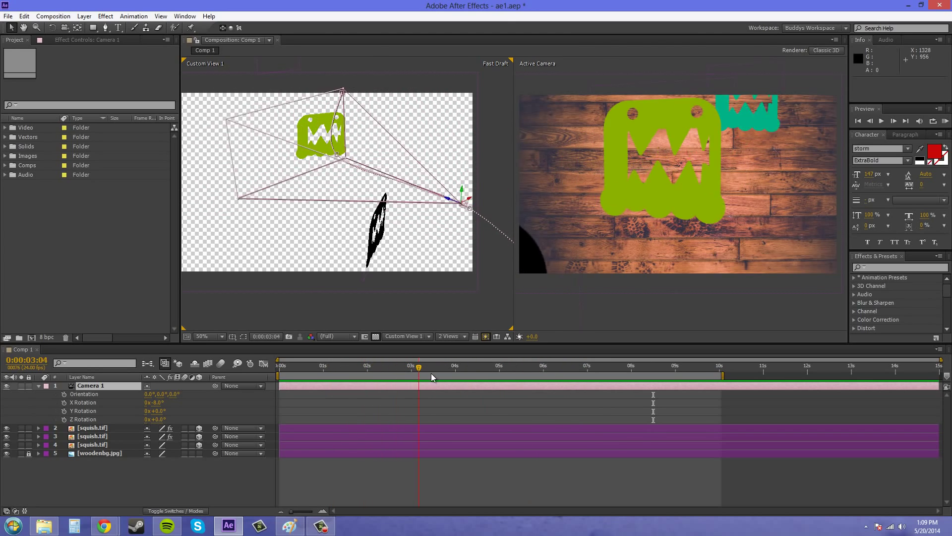
{"action": "left_click", "coordinate": [553, 366]}
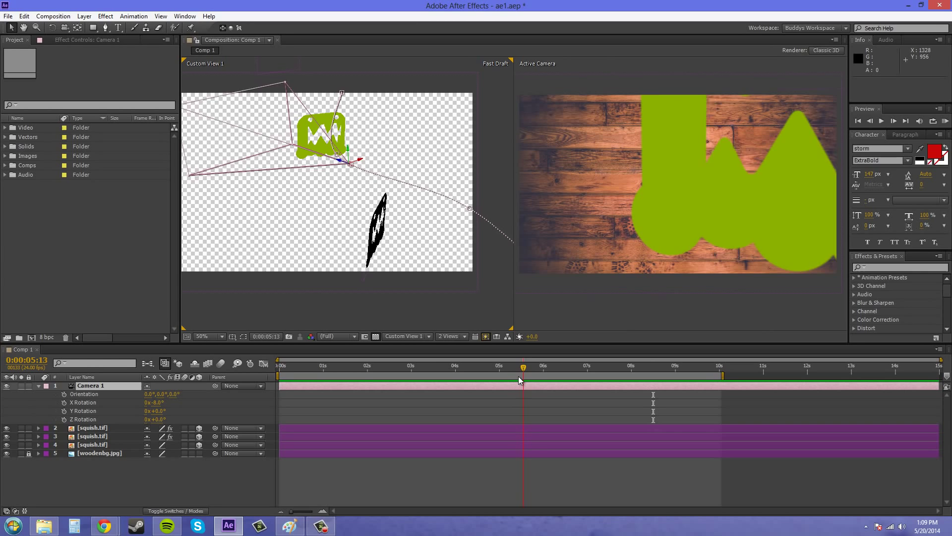
{"action": "left_click_drag", "start_coordinate": [522, 377], "coordinate": [497, 377]}
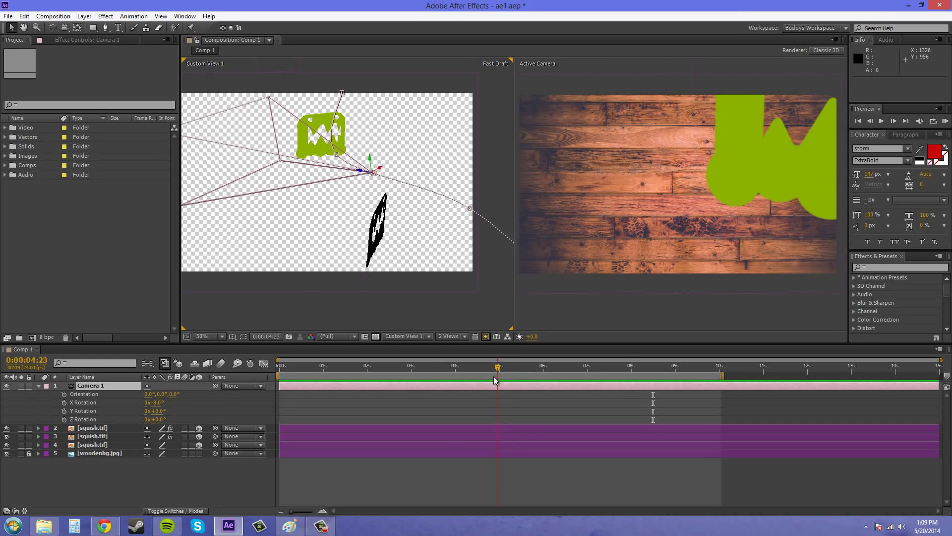
{"action": "left_click_drag", "start_coordinate": [498, 375], "coordinate": [417, 375]}
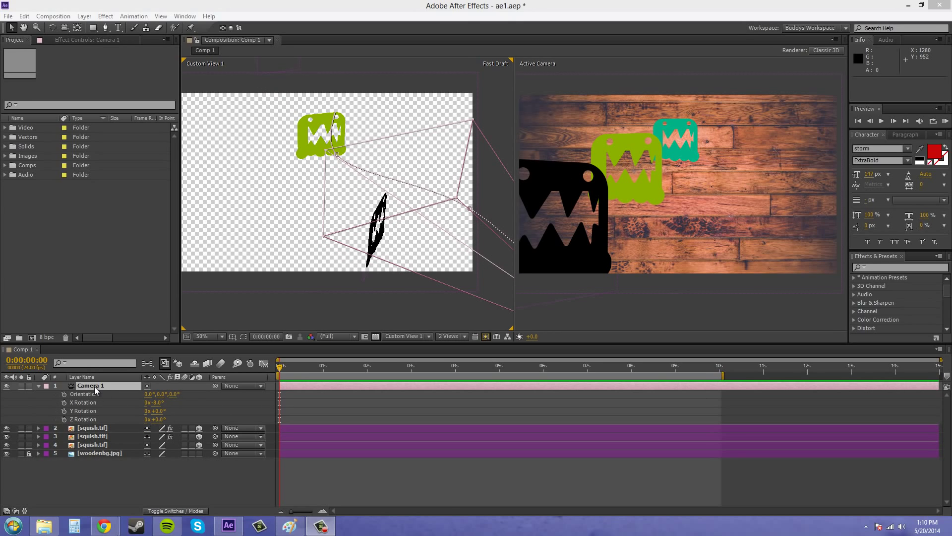
Set Camera 1's Auto-Orient to Orient Towards Point of Interest
{"action": "left_click", "coordinate": [84, 16]}
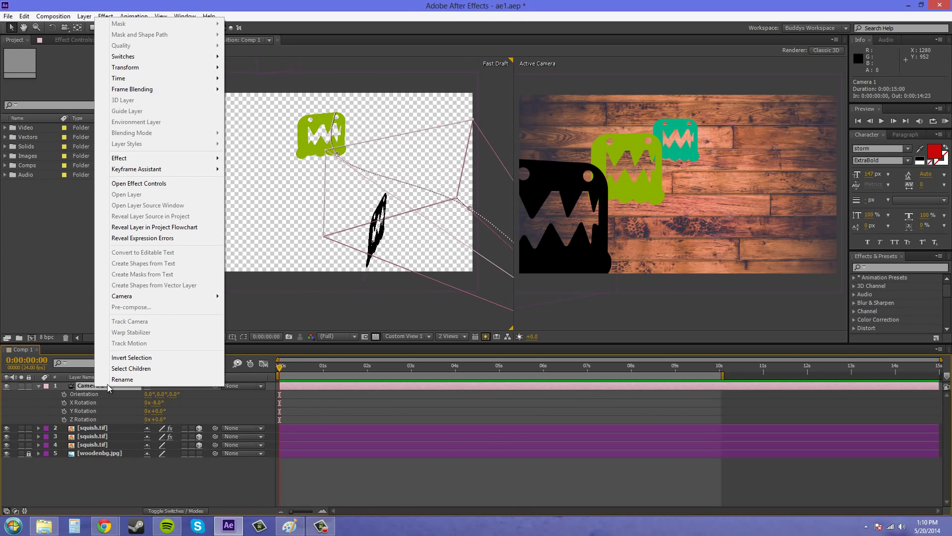
{"action": "mouse_move", "coordinate": [125, 68]}
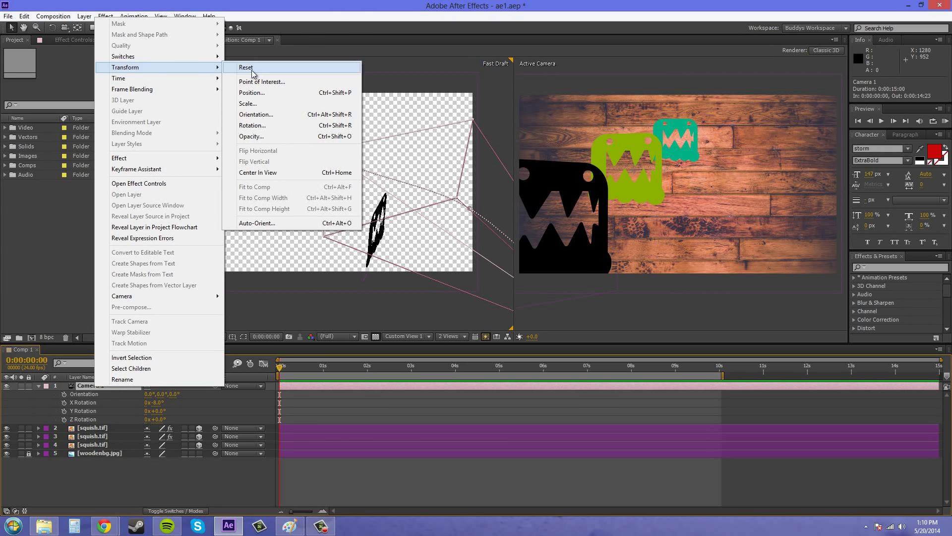
{"action": "left_click", "coordinate": [257, 223]}
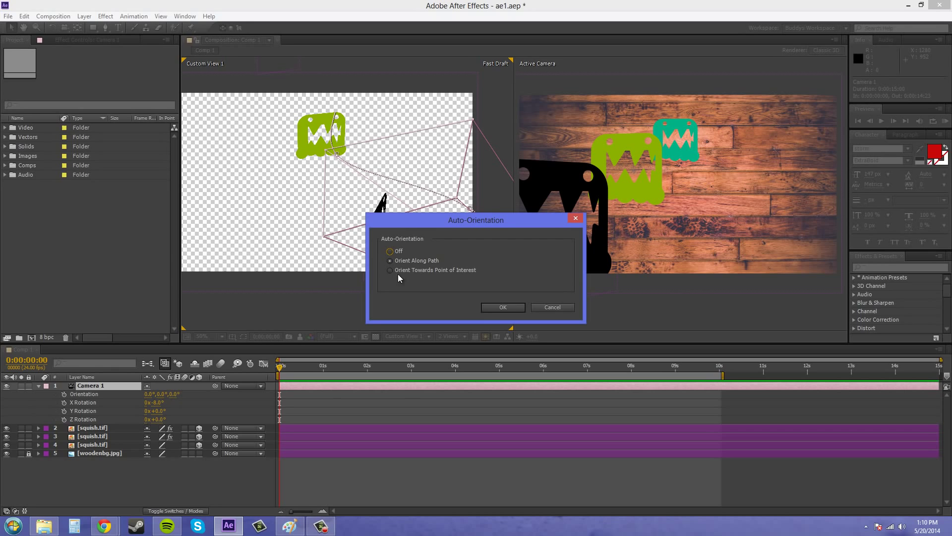
{"action": "left_click", "coordinate": [388, 270]}
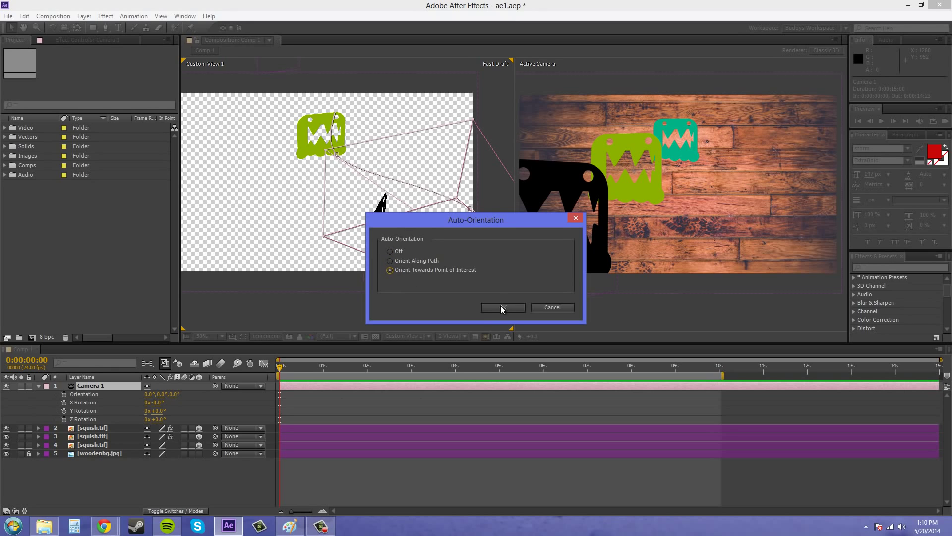
{"action": "left_click", "coordinate": [503, 307]}
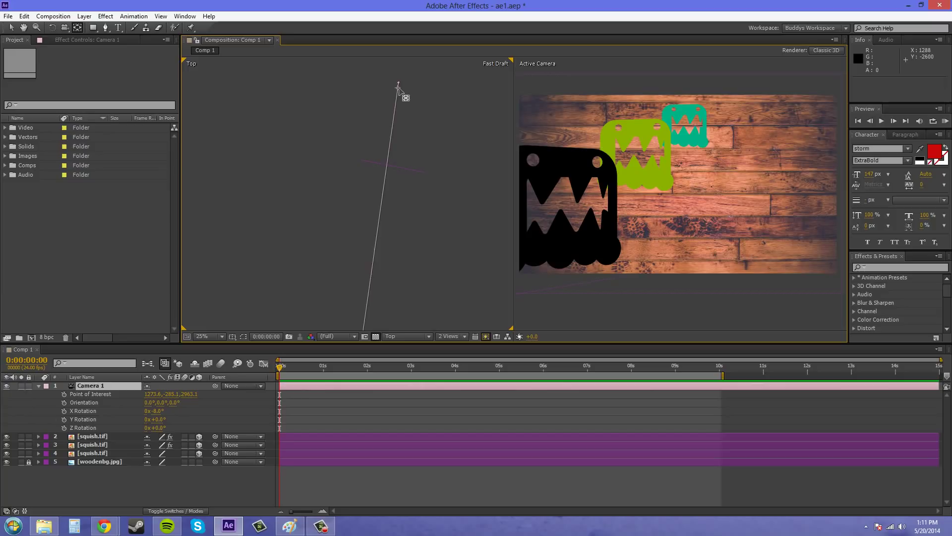
Drag the camera's point of interest onto the black squish and check it from the Right view
{"action": "left_click_drag", "start_coordinate": [399, 94], "coordinate": [387, 175]}
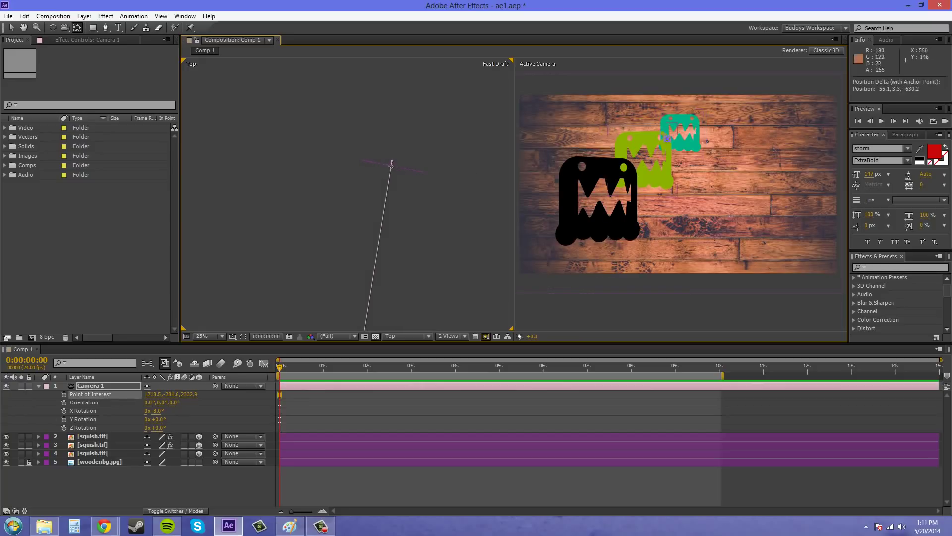
{"action": "left_click", "coordinate": [406, 336]}
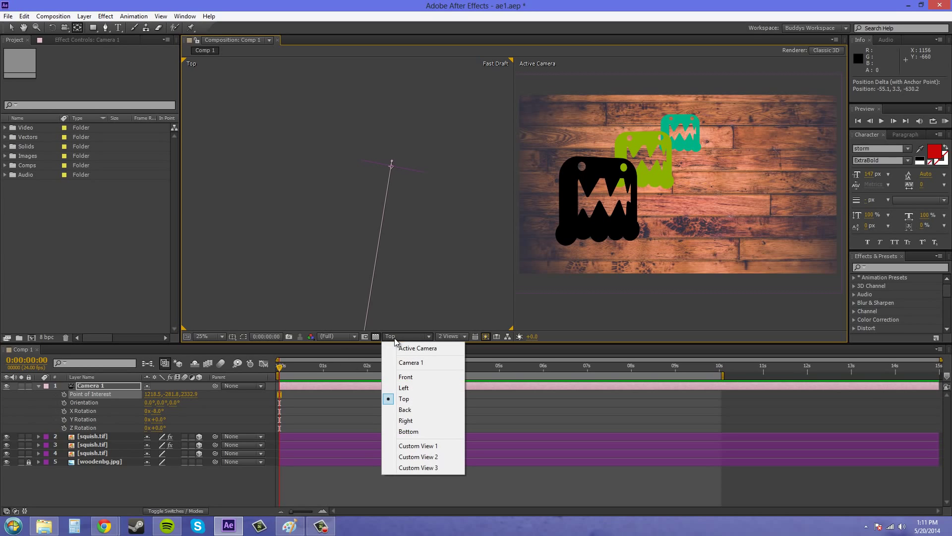
{"action": "left_click", "coordinate": [405, 420]}
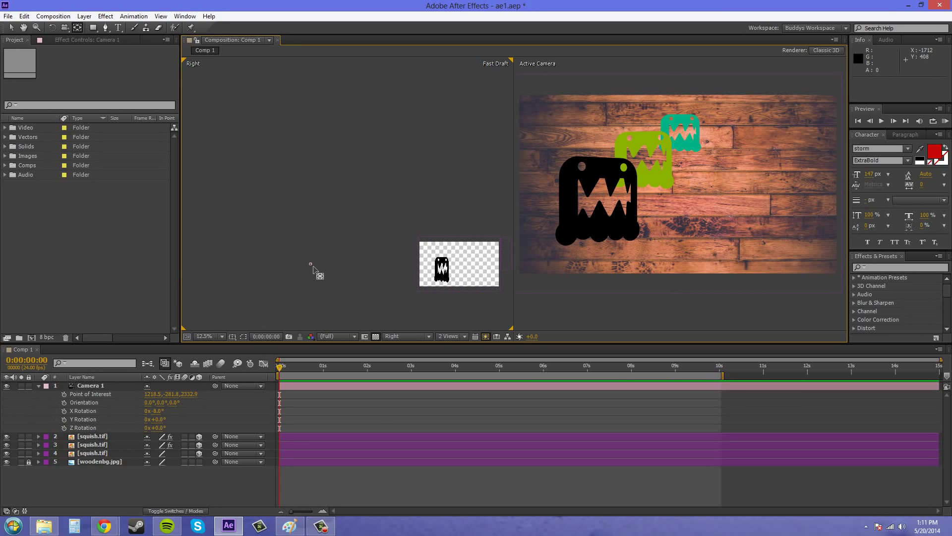
{"action": "left_click", "coordinate": [91, 384]}
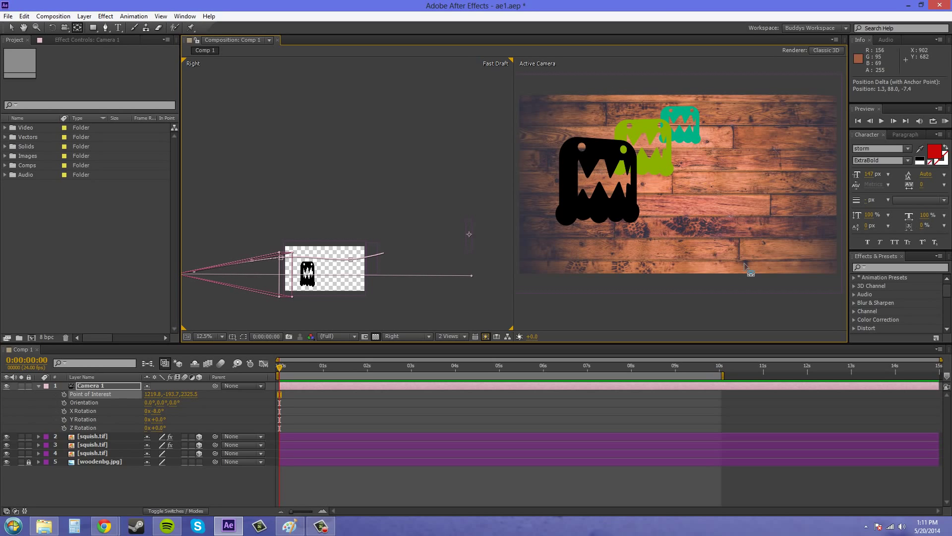
{"action": "mouse_move", "coordinate": [347, 348]}
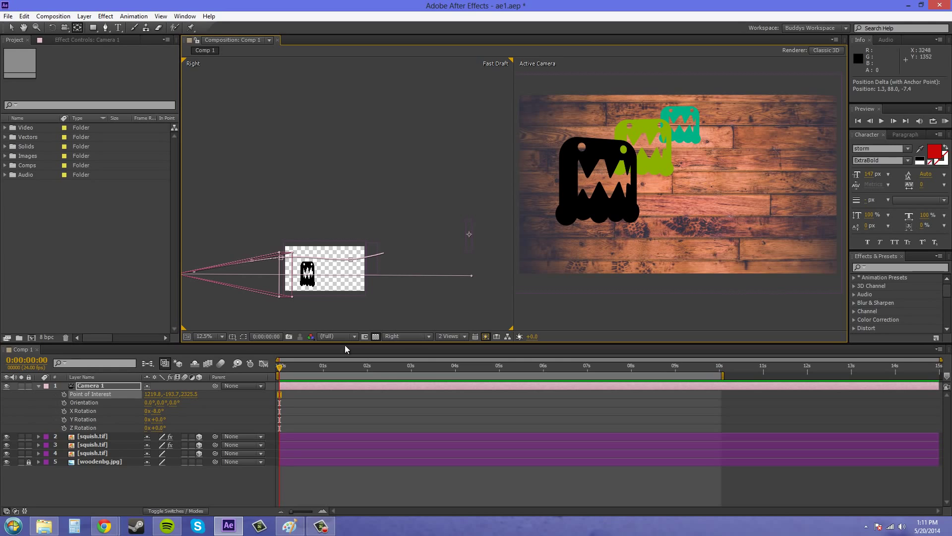
{"action": "mouse_move", "coordinate": [345, 336]}
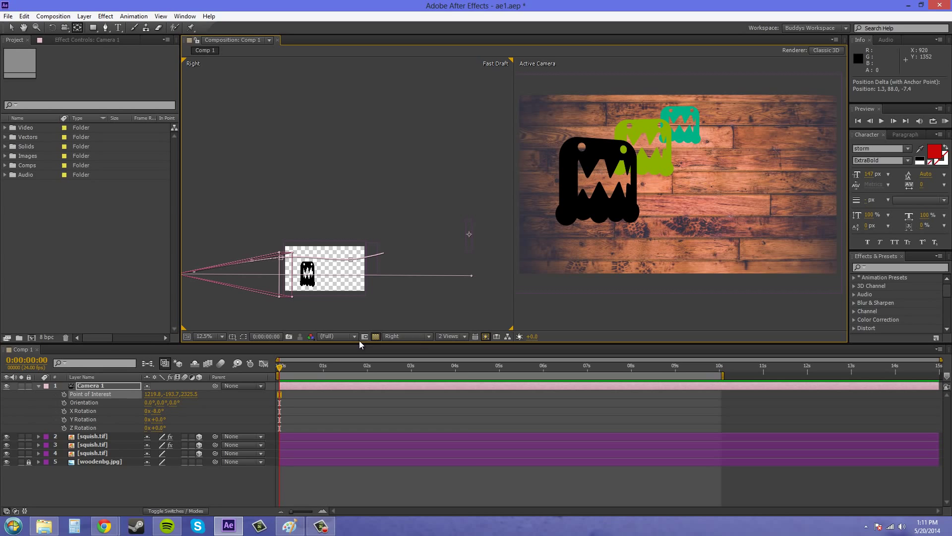
Switch the left viewer's 3D View to Custom View 1
{"action": "left_click", "coordinate": [406, 336]}
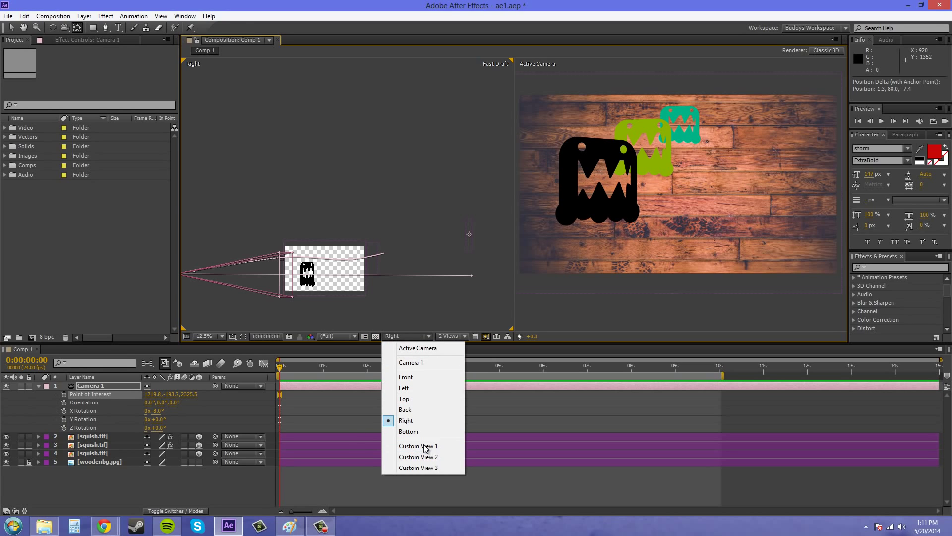
{"action": "left_click", "coordinate": [418, 446]}
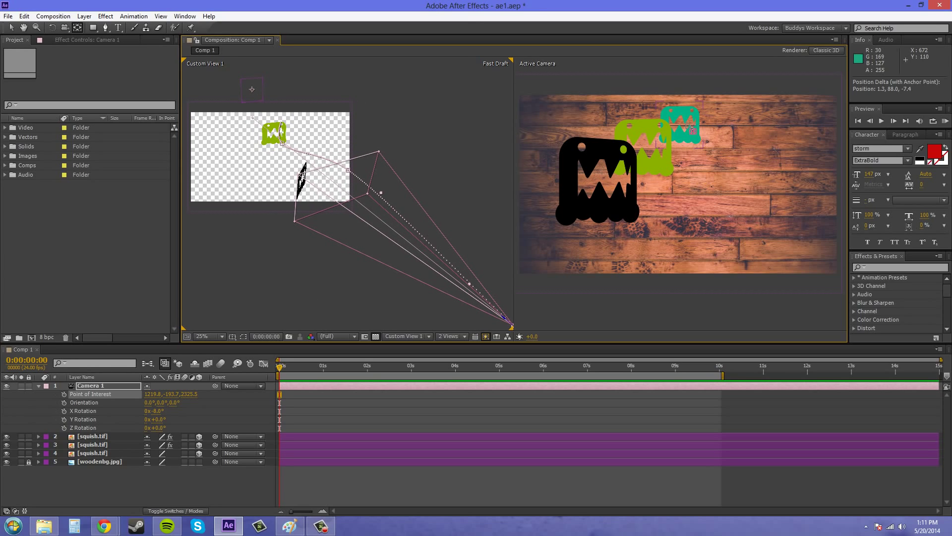
{"action": "mouse_move", "coordinate": [291, 369]}
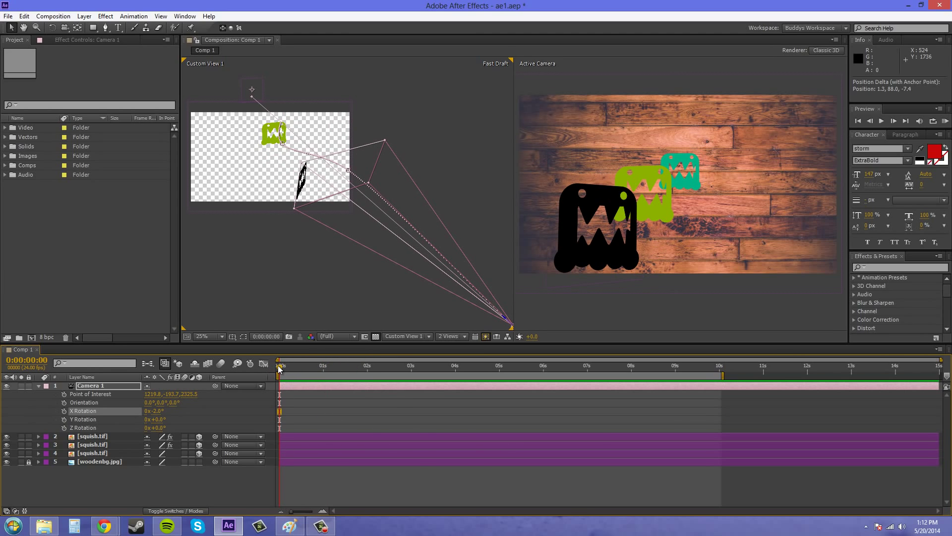
{"action": "left_click", "coordinate": [309, 365]}
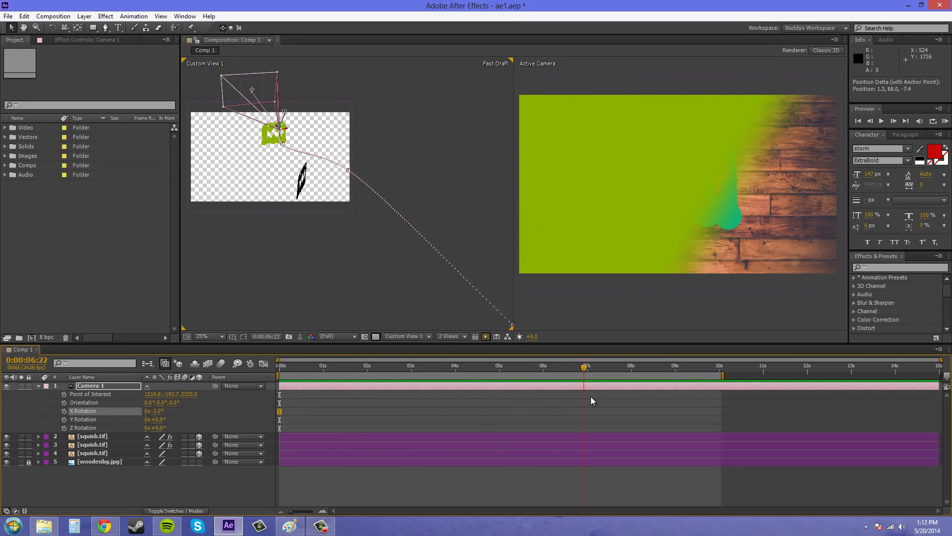
{"action": "left_click", "coordinate": [697, 366]}
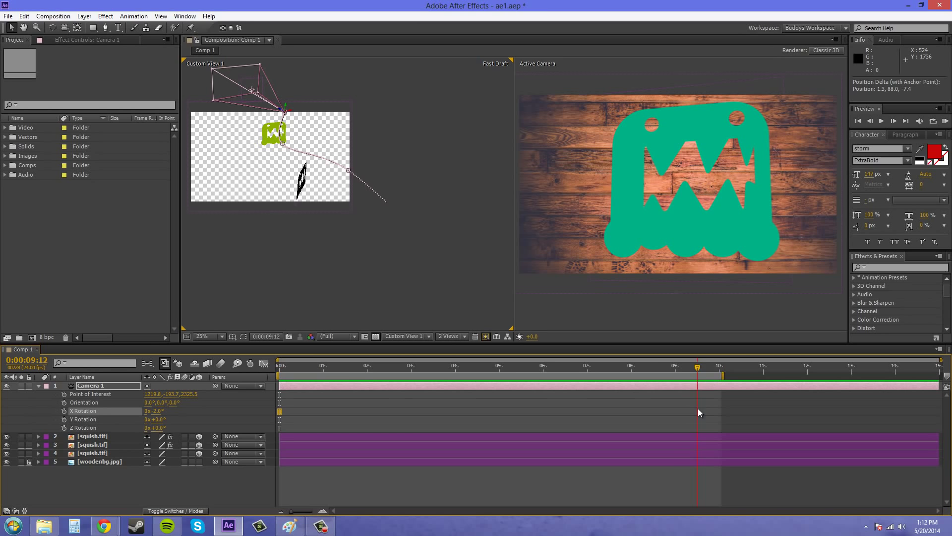
{"action": "left_click", "coordinate": [486, 365]}
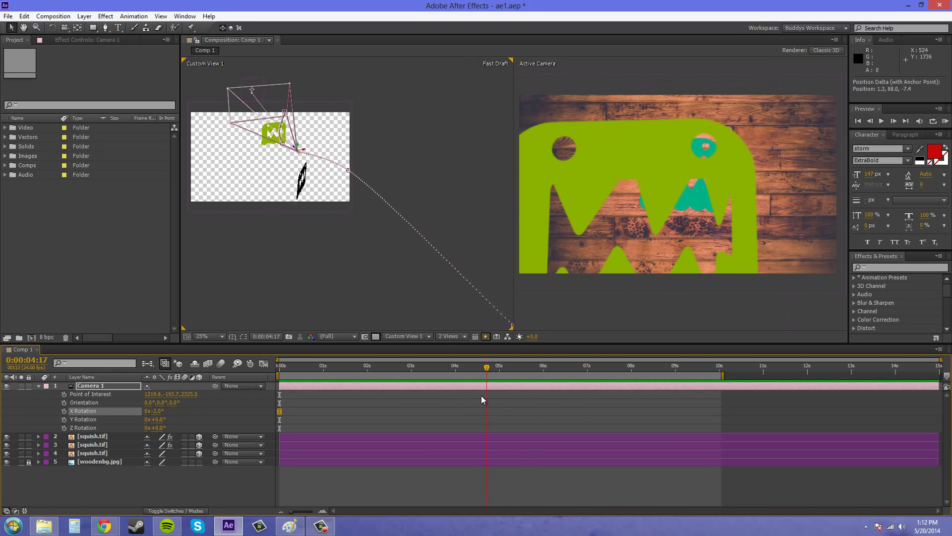
{"action": "left_click", "coordinate": [329, 366]}
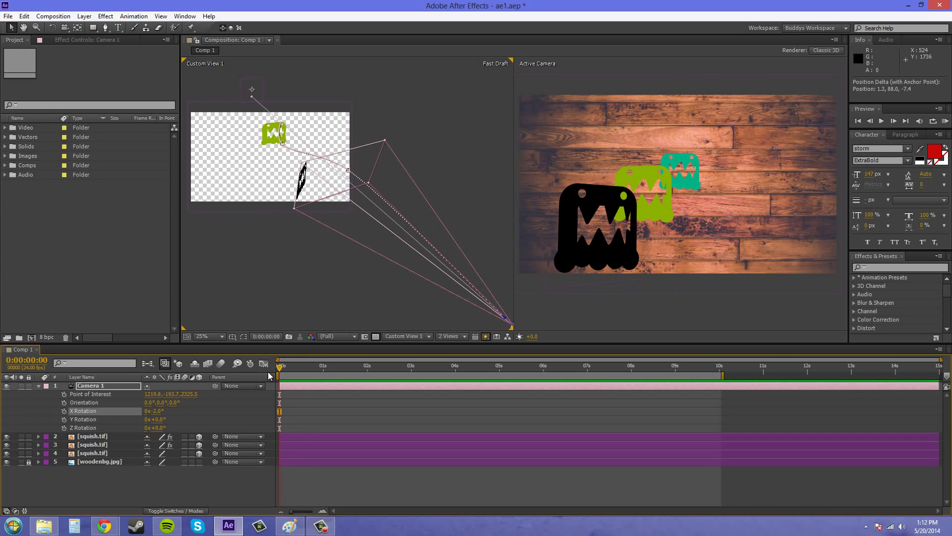
{"action": "mouse_move", "coordinate": [270, 377]}
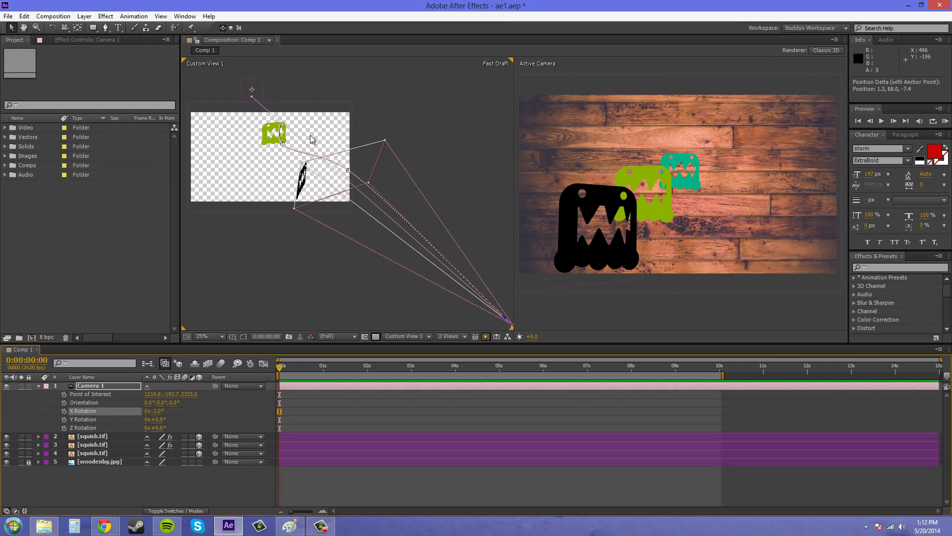
{"action": "mouse_move", "coordinate": [468, 277]}
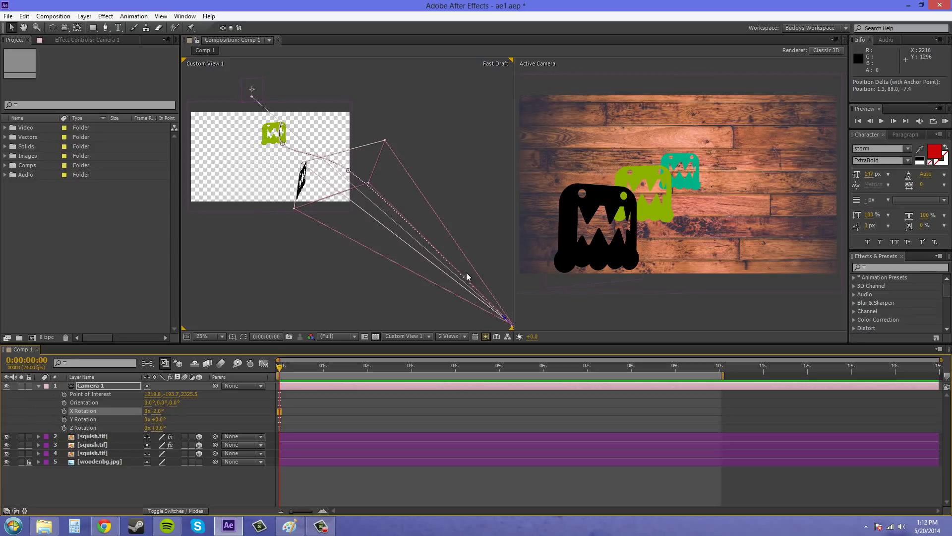
{"action": "mouse_move", "coordinate": [541, 224]}
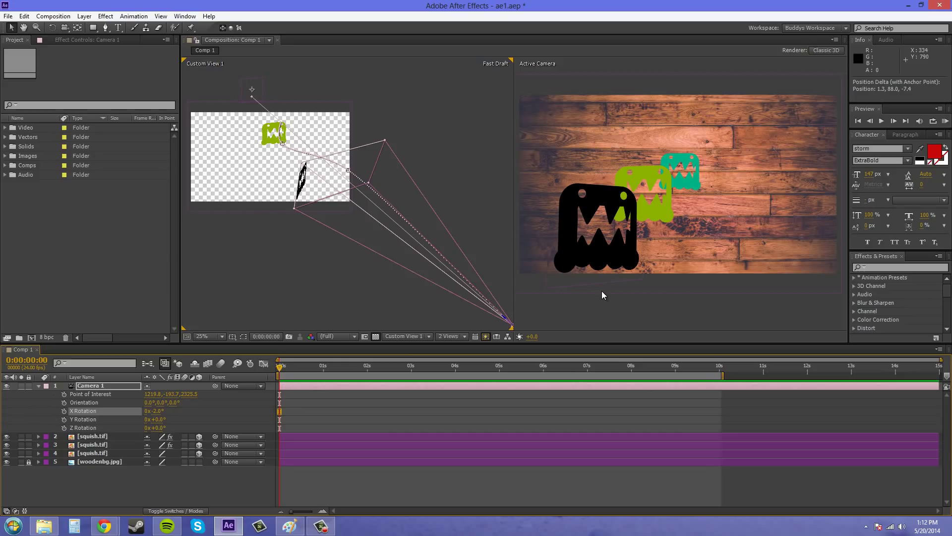
{"action": "mouse_move", "coordinate": [691, 294]}
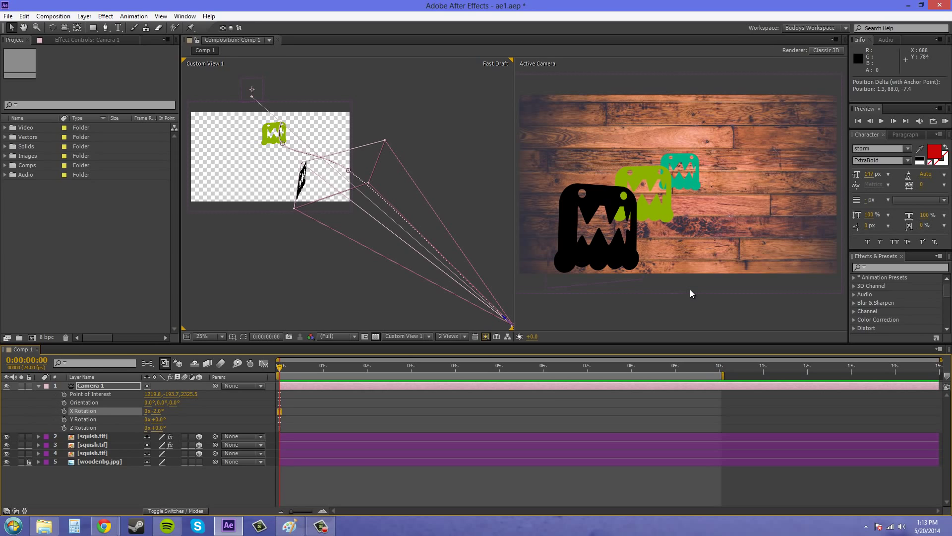
{"action": "mouse_move", "coordinate": [750, 306]}
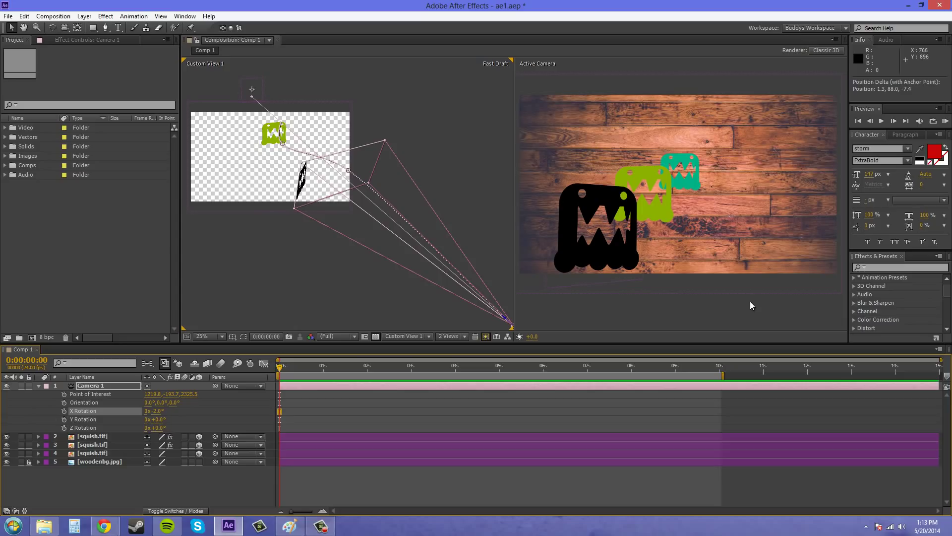